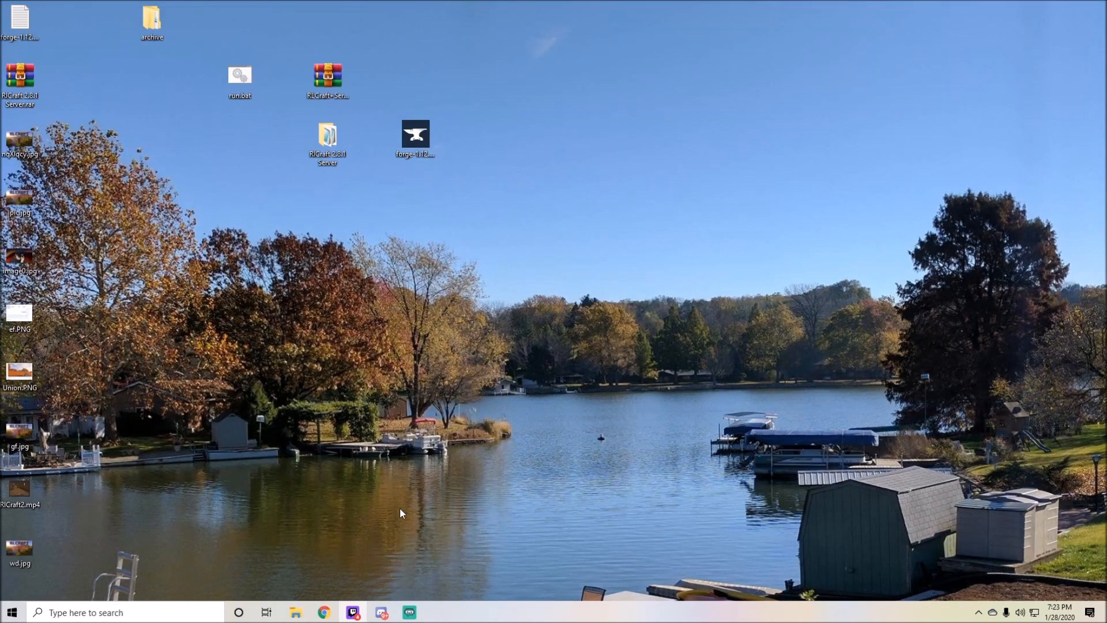
mouse_move(397, 516)
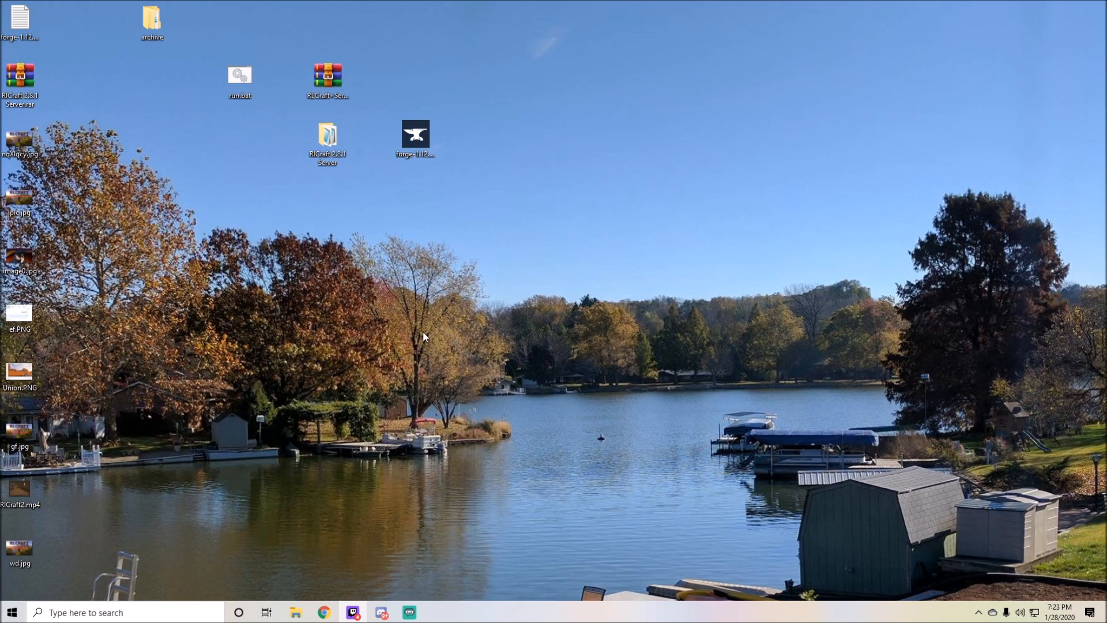
mouse_move(401, 335)
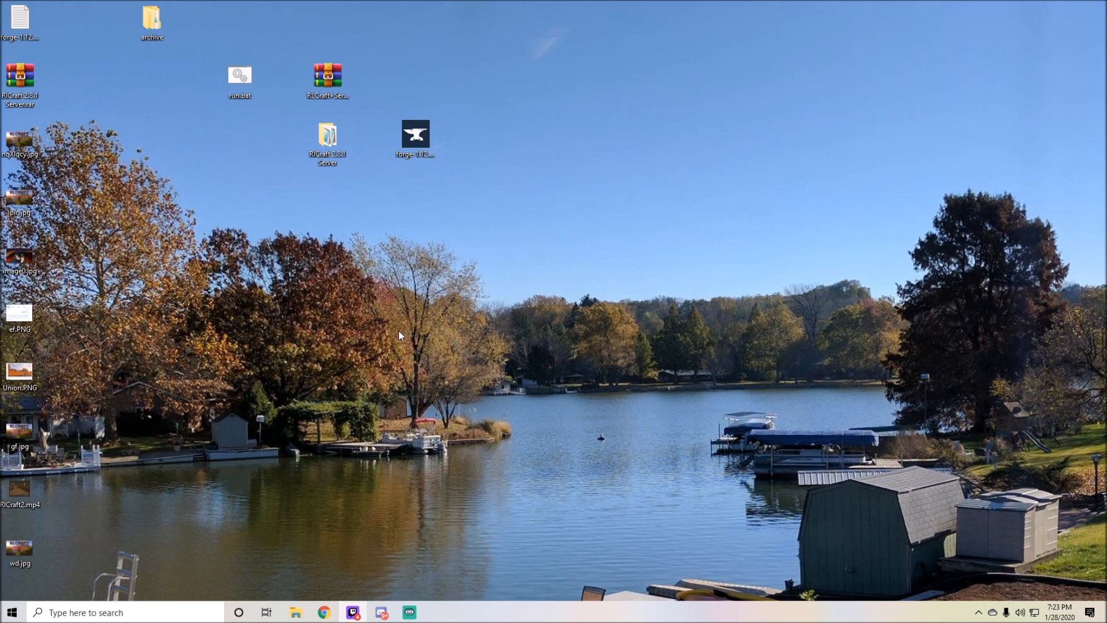
mouse_move(431, 457)
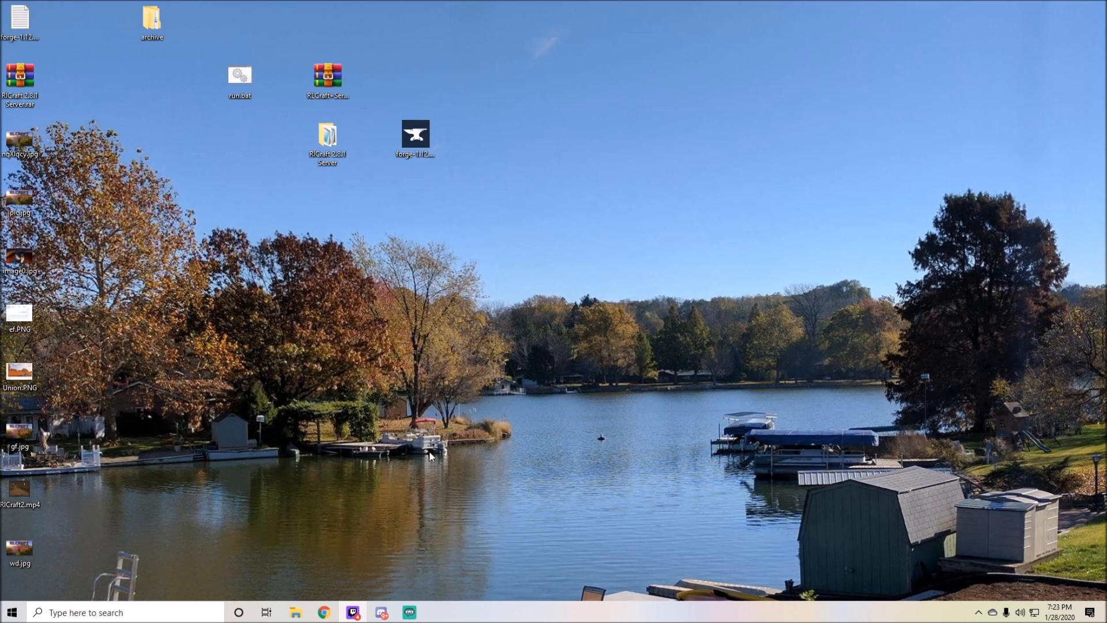
mouse_move(452, 476)
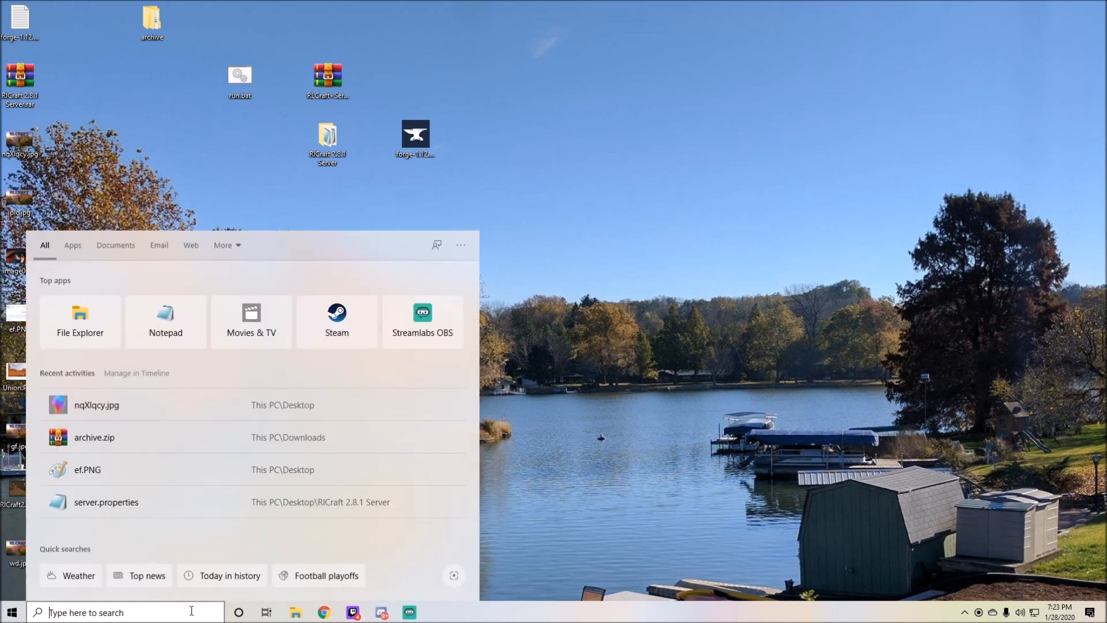
Launch cmd and run ipconfig to show IPv4 192.168.1.108 and gateway 192.168.1.1
text(cmd)
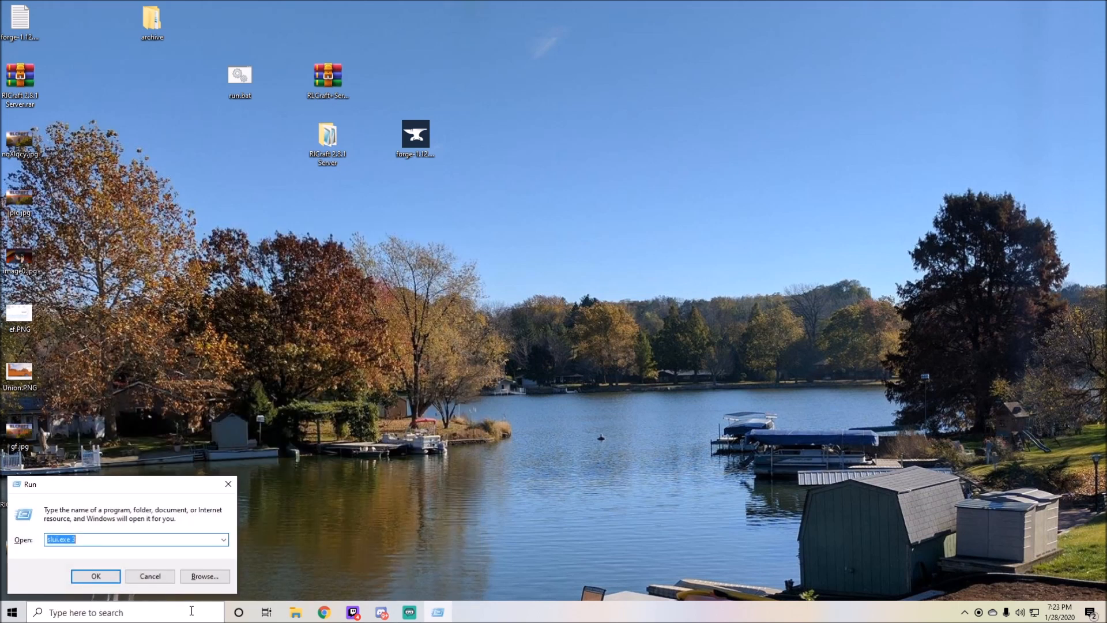
click(95, 576)
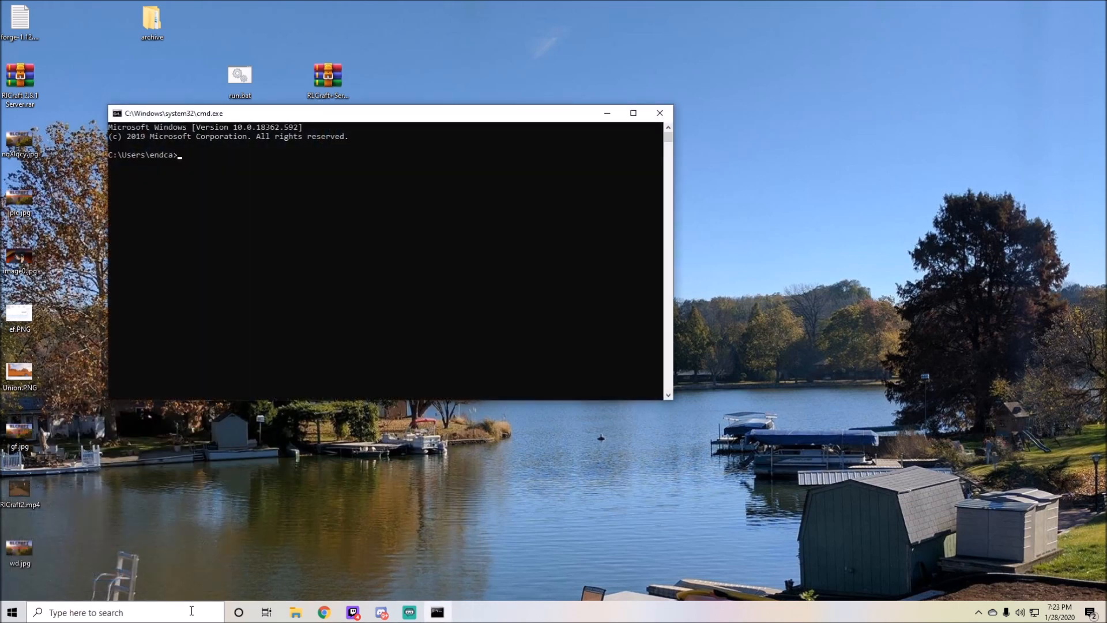
text(ipconfig)
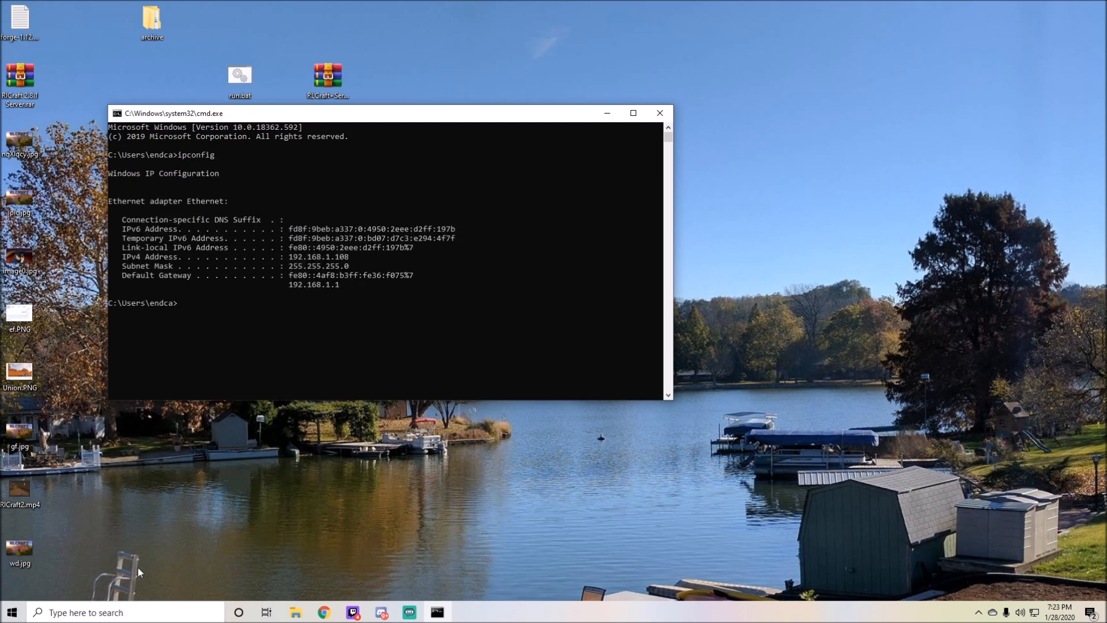
mouse_move(392, 293)
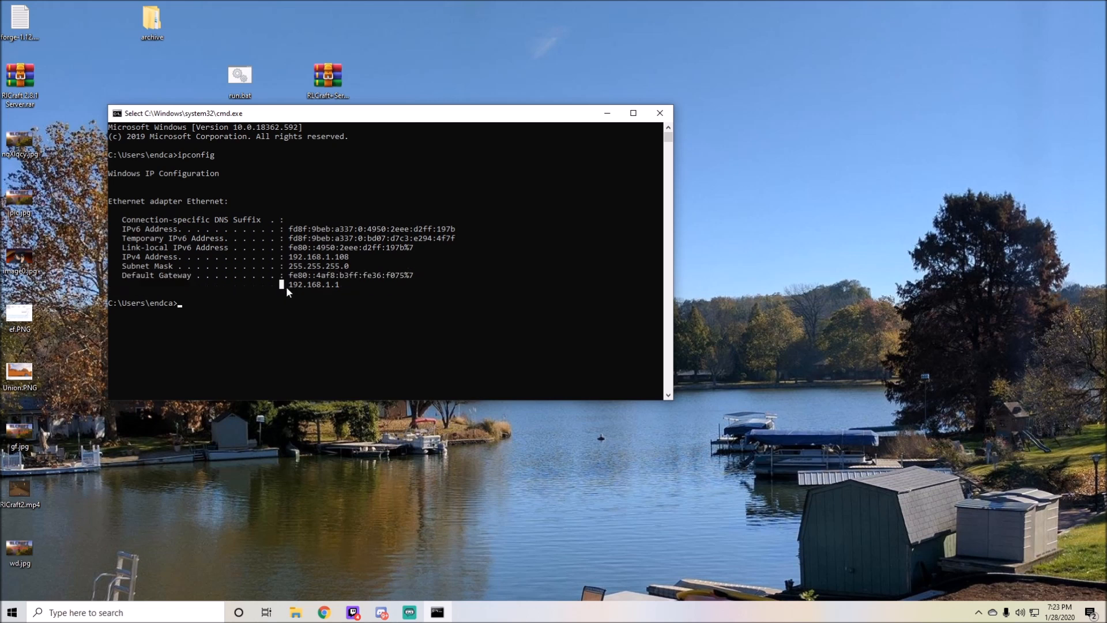
mouse_move(355, 592)
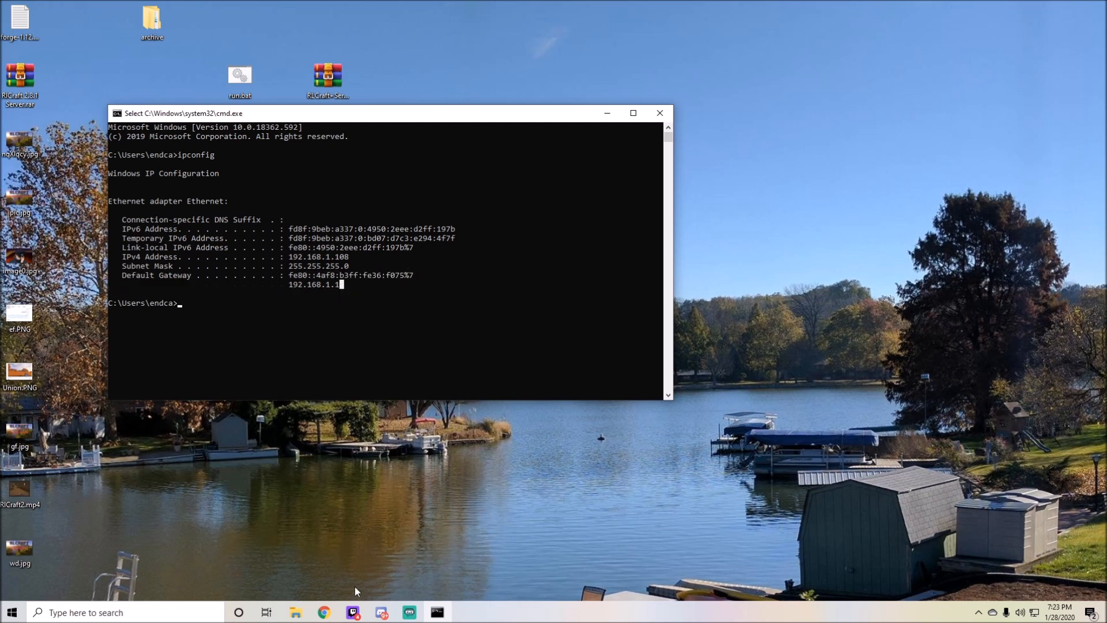
Browse to the router gateway address 192.168.1.1 in Chrome
click(324, 611)
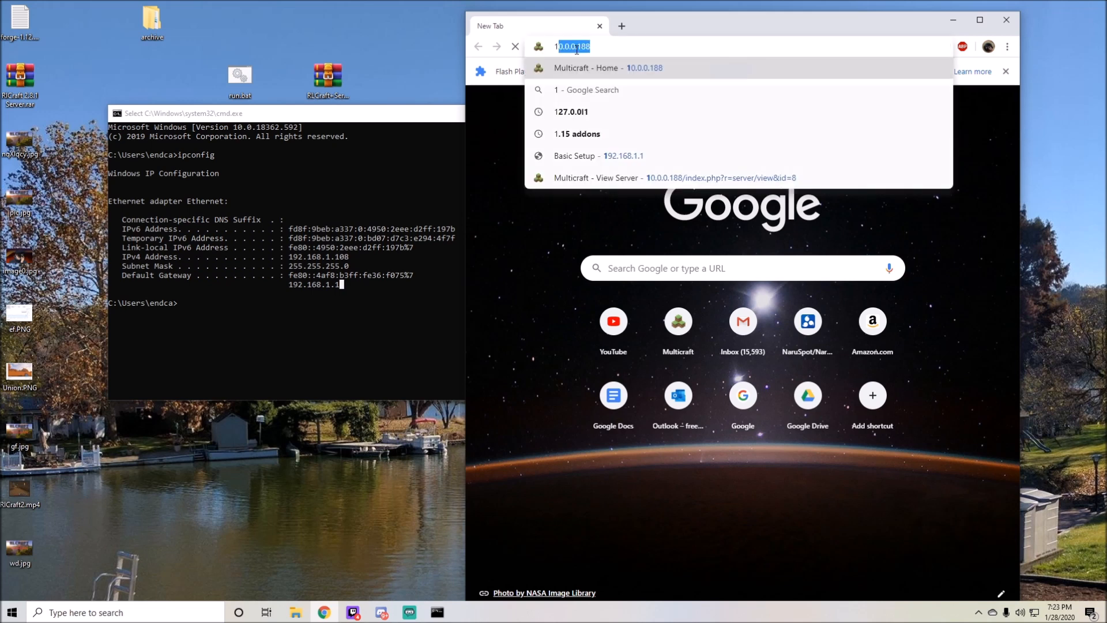
text(192.168.1.1)
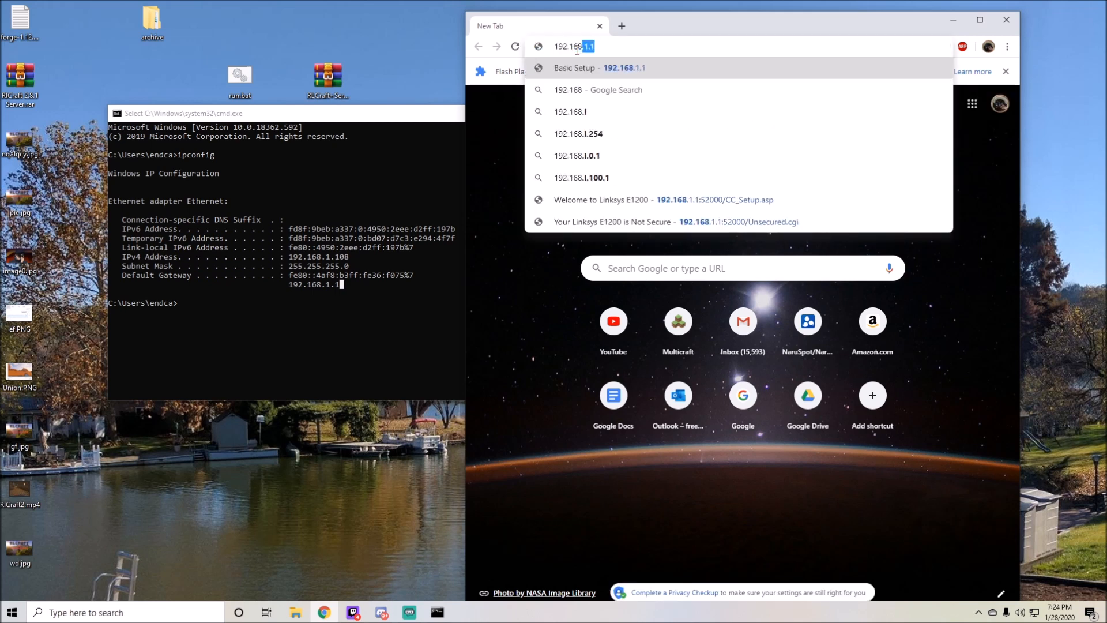
key(Enter)
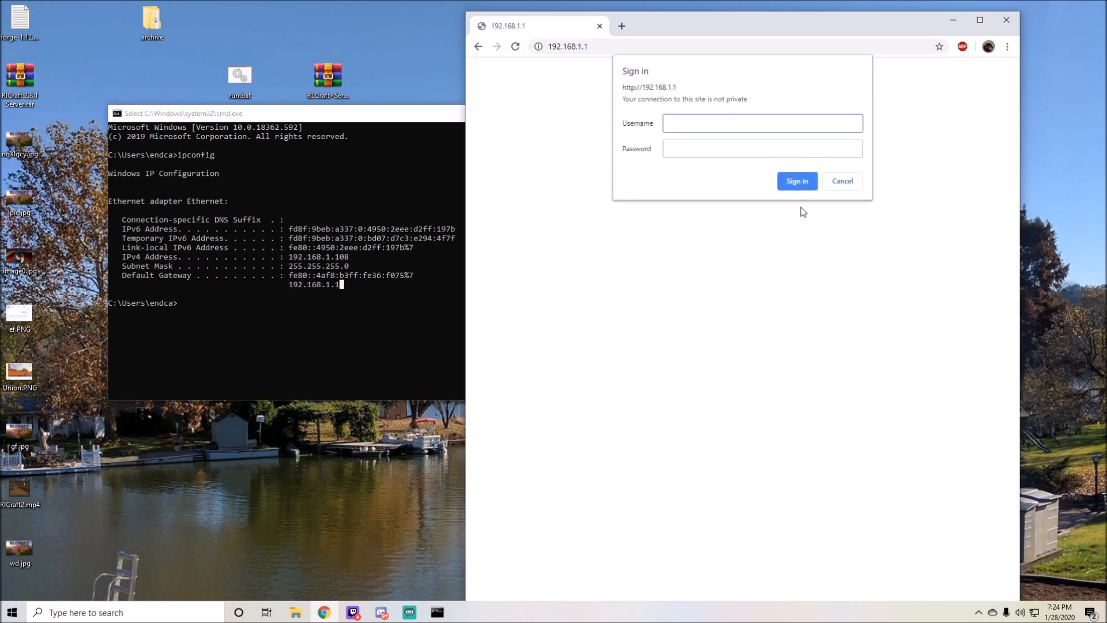
mouse_move(759, 174)
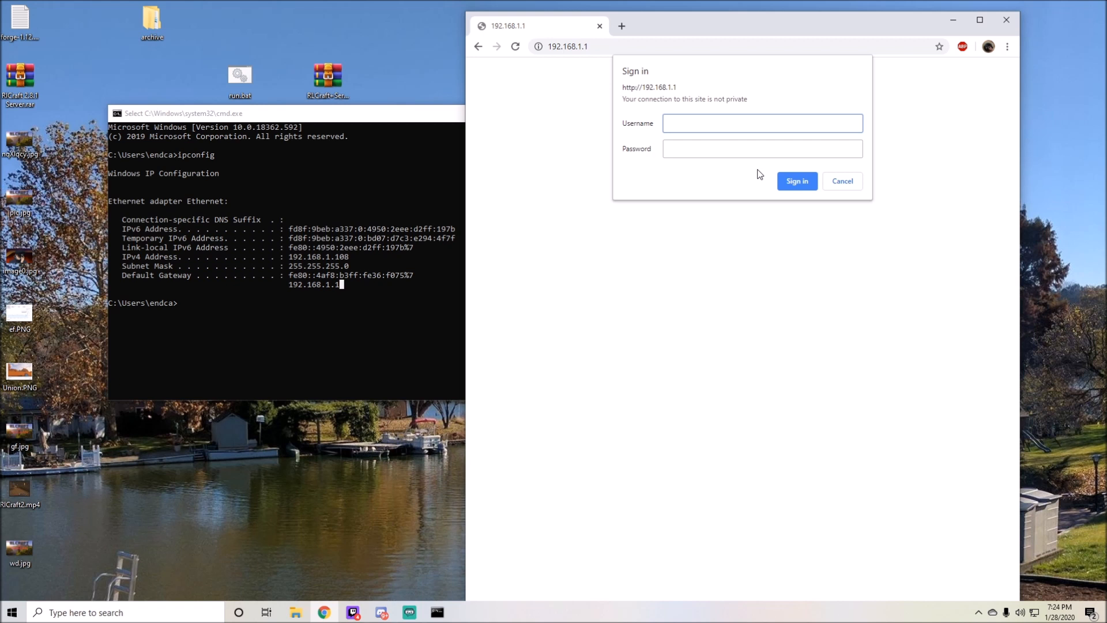
Sign in to the Linksys E1200 admin page with the router password
click(761, 124)
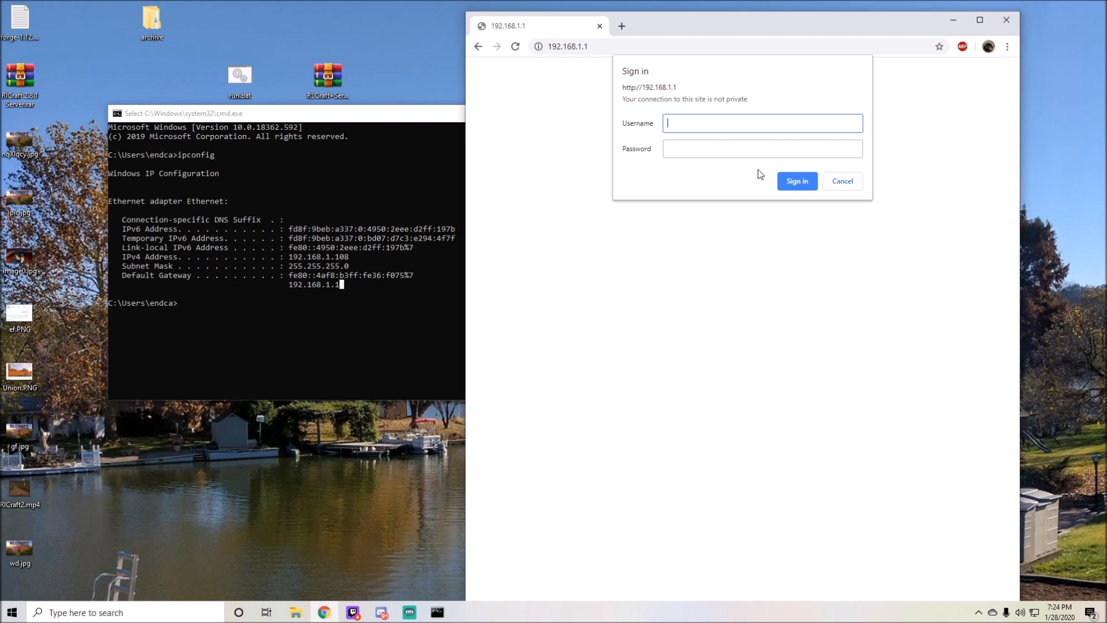
mouse_move(760, 207)
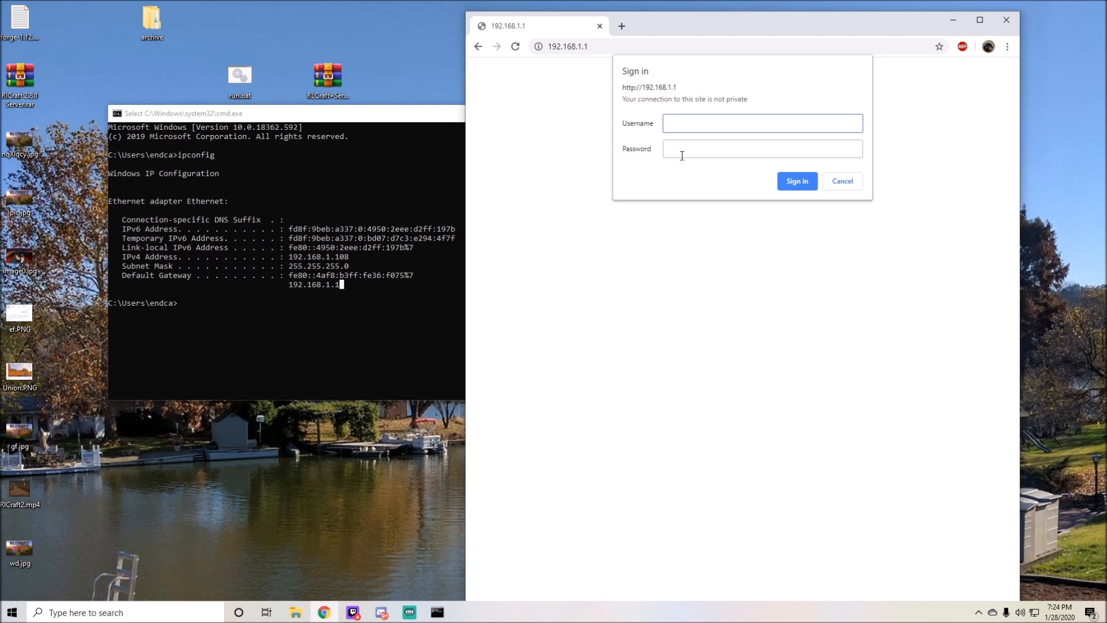
text(•••••)
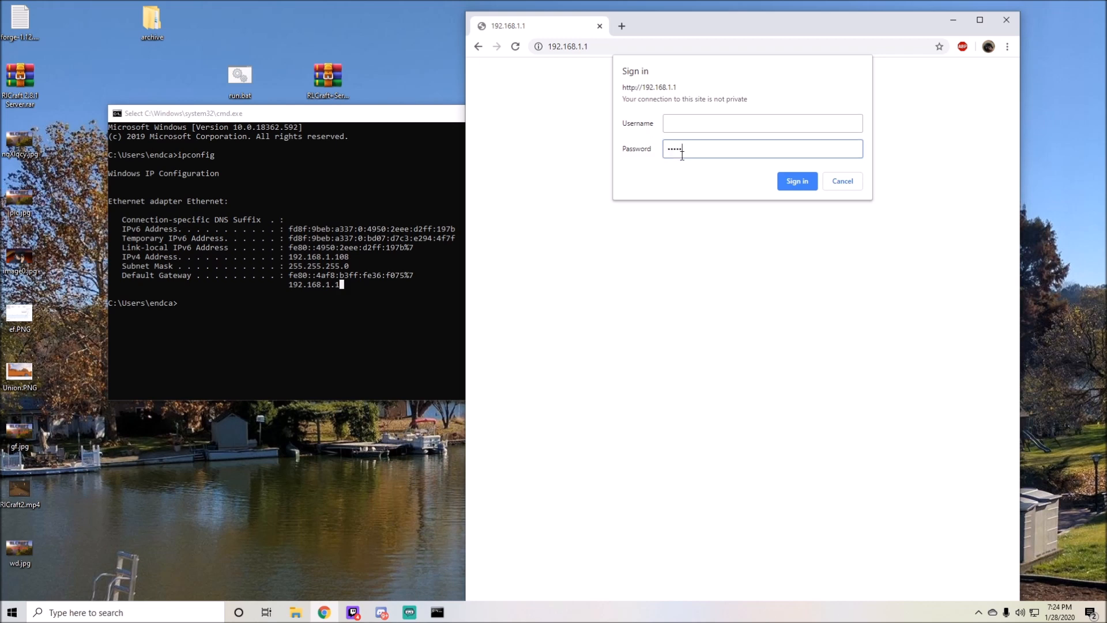
click(797, 181)
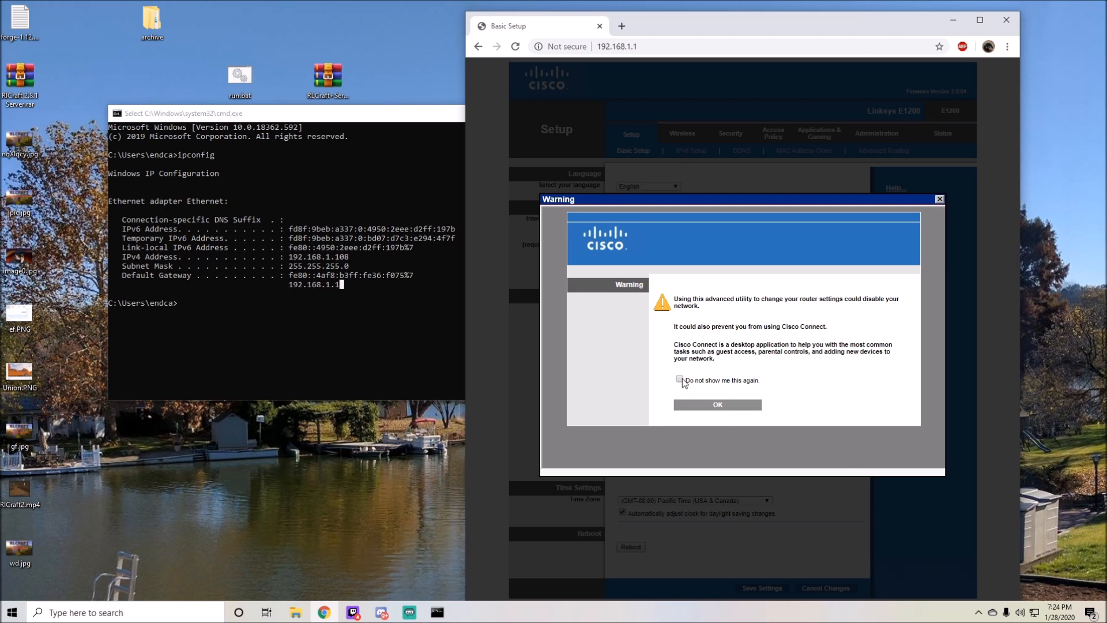
Dismiss the router warning, search 'what is my ip', and return to Basic Setup
click(716, 405)
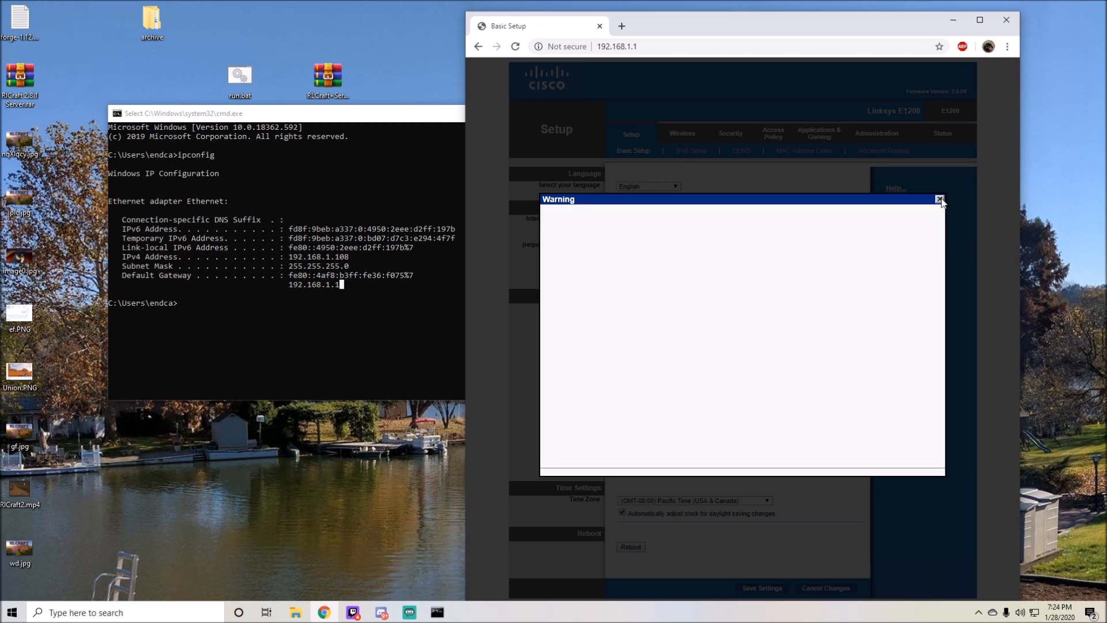
click(938, 200)
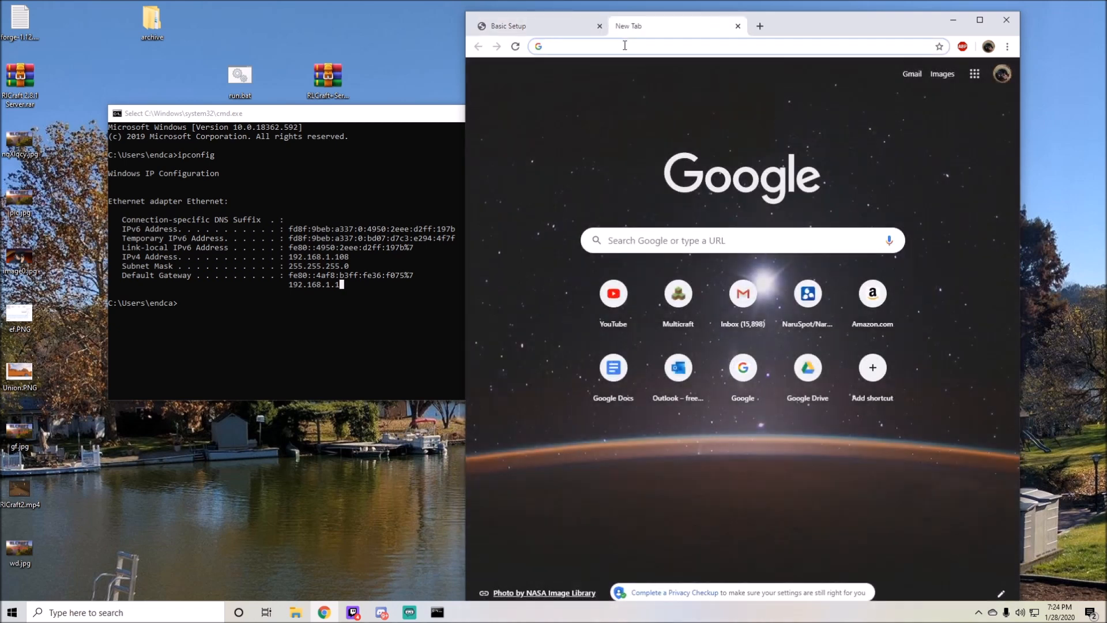
text(what is my ip)
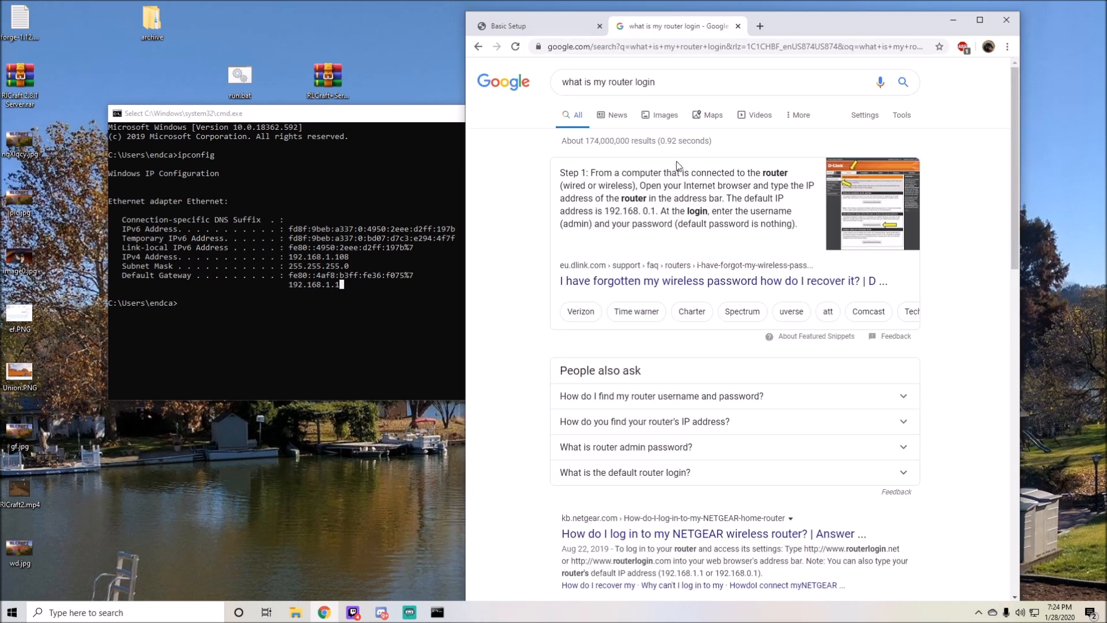
scroll(down, 3)
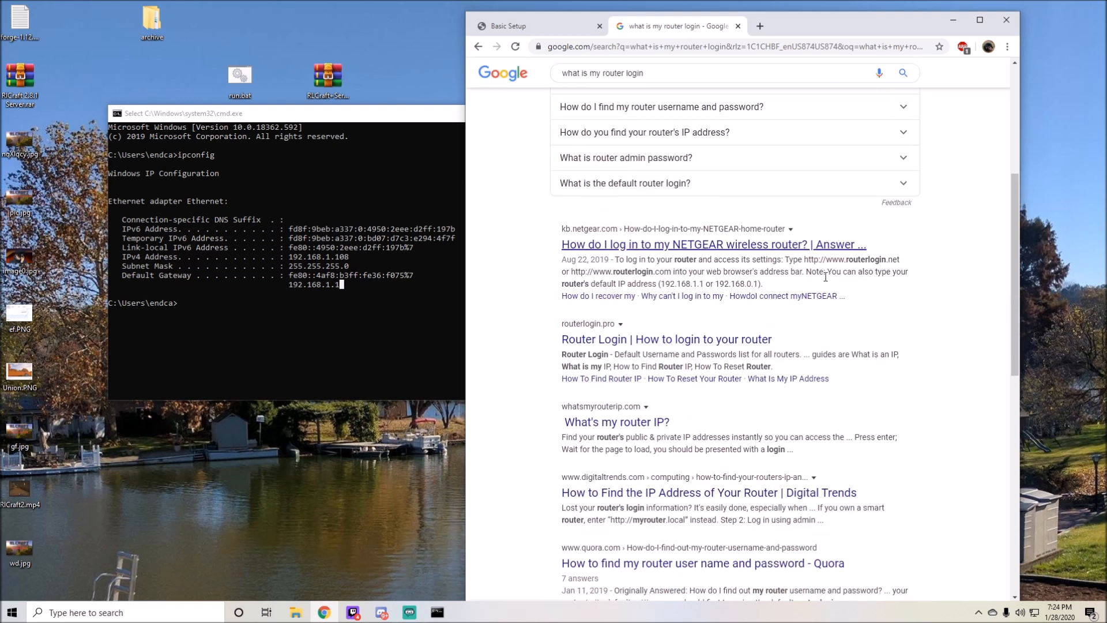
click(505, 25)
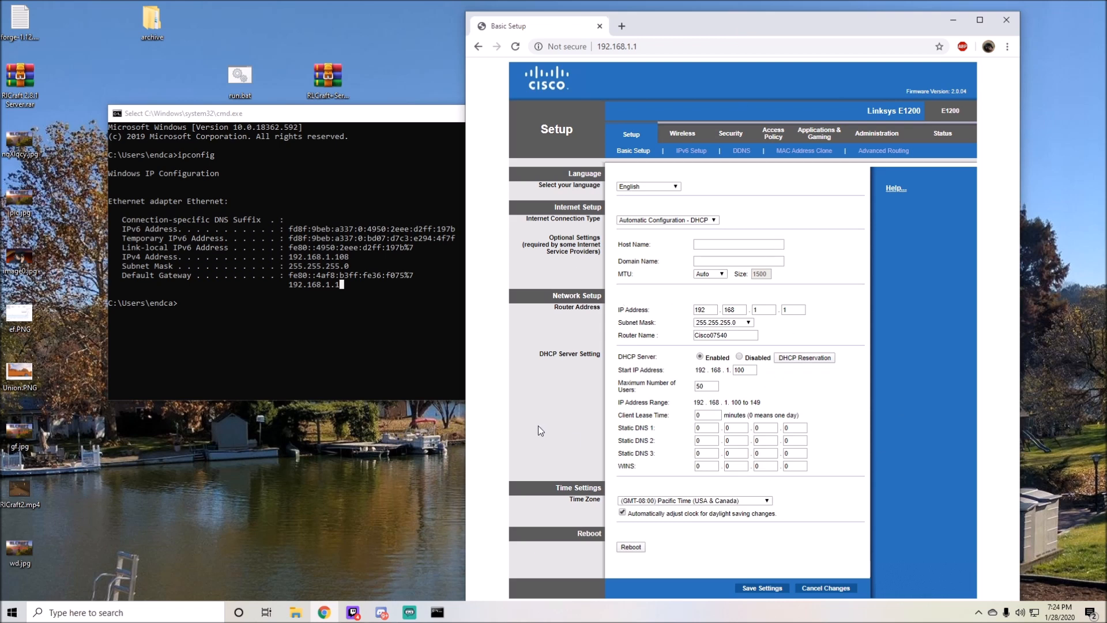
click(979, 20)
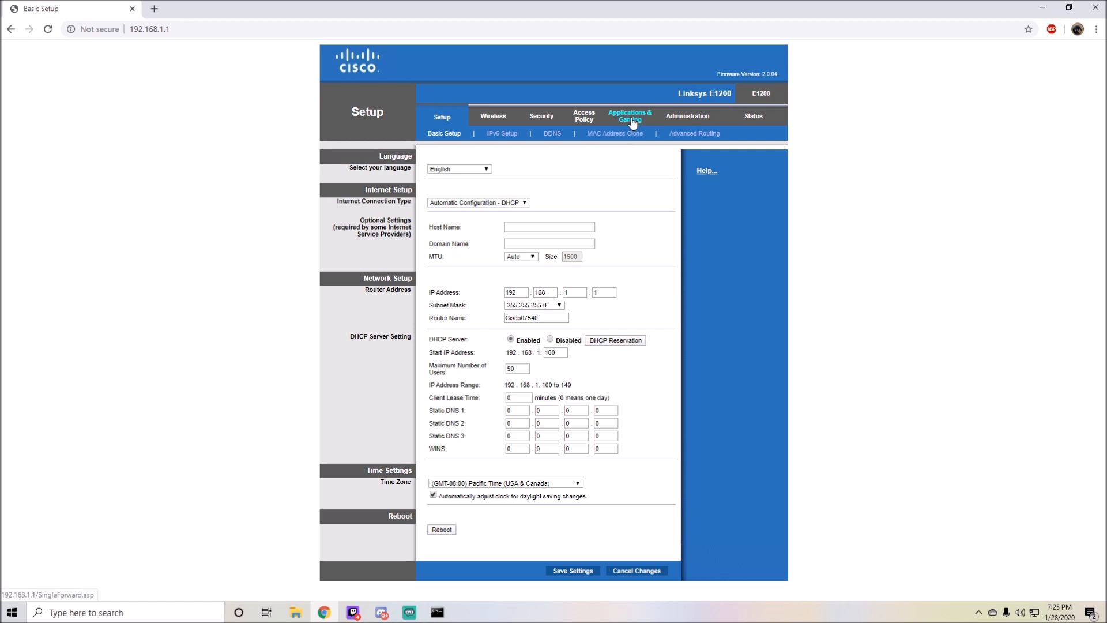
click(628, 115)
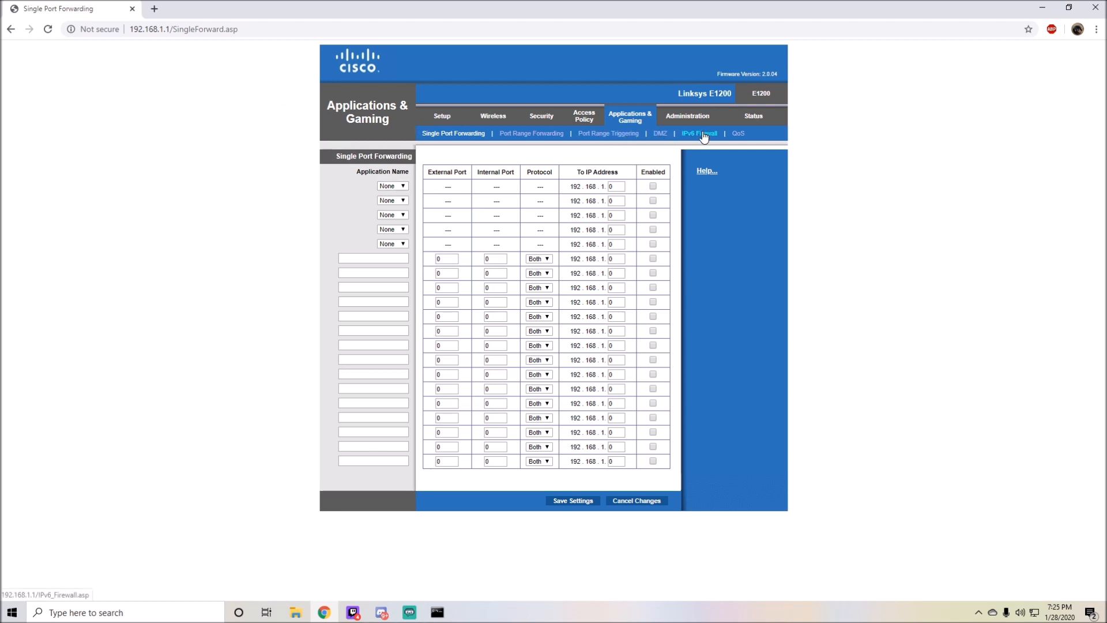
mouse_move(492, 106)
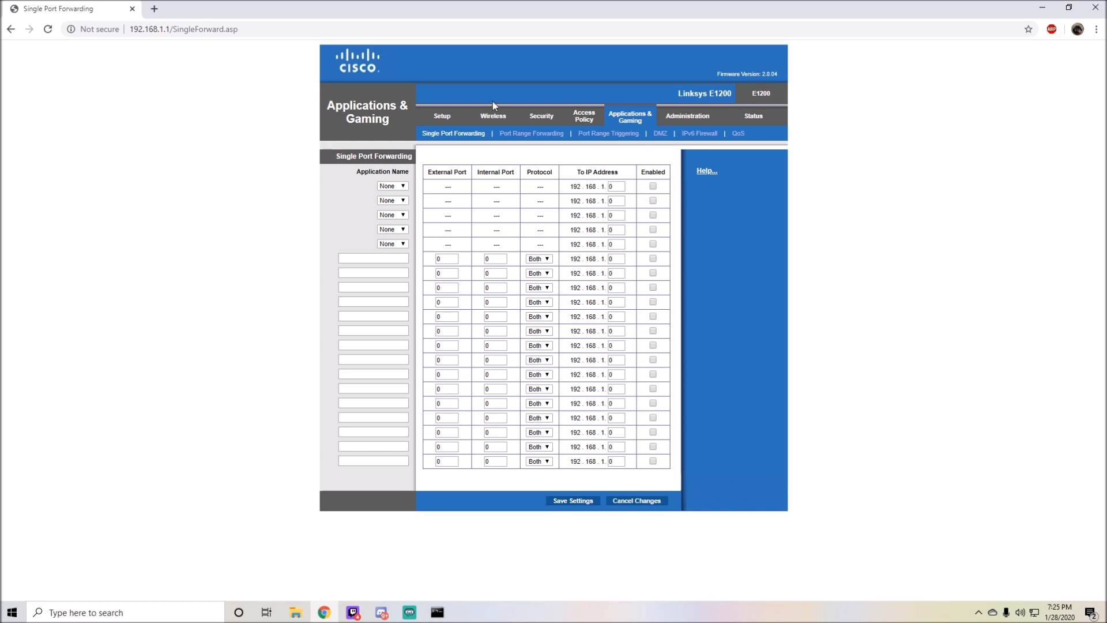
click(492, 115)
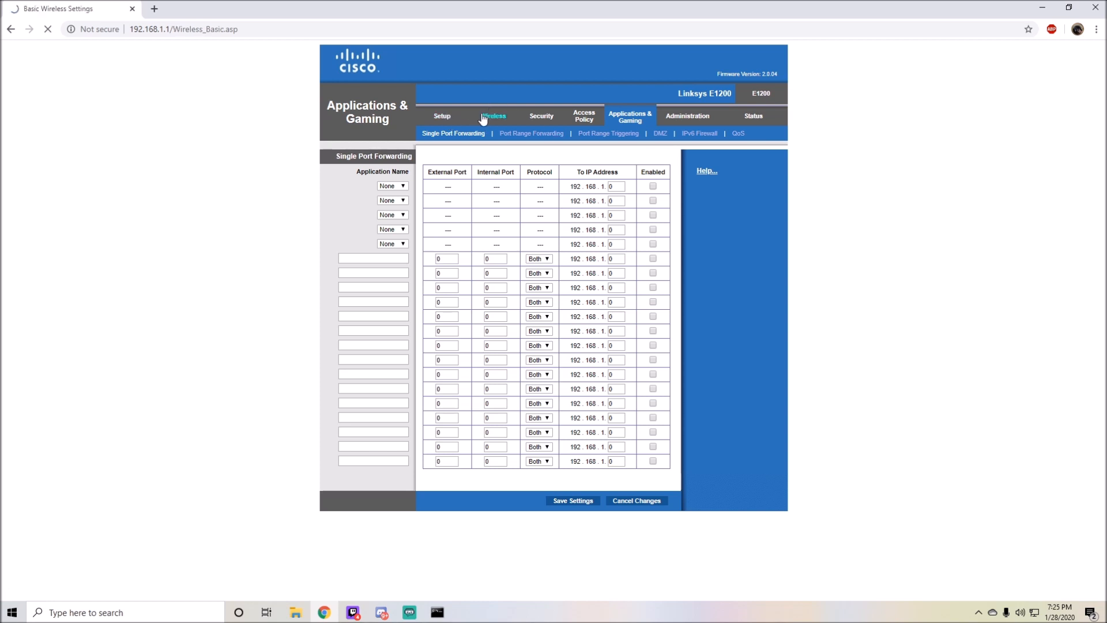
click(492, 115)
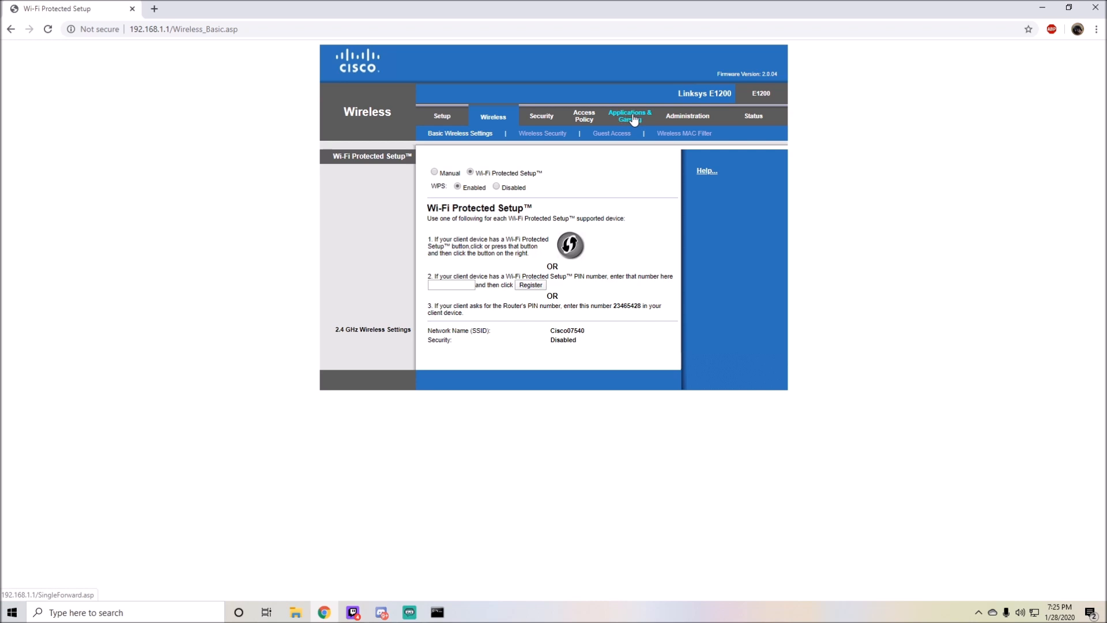
click(629, 115)
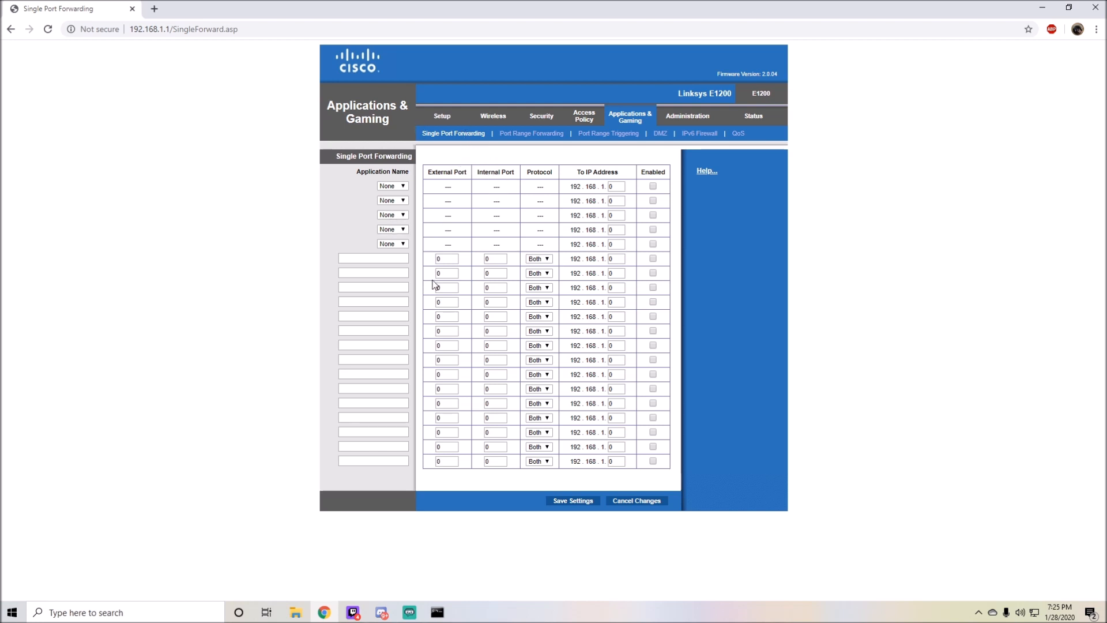
click(391, 186)
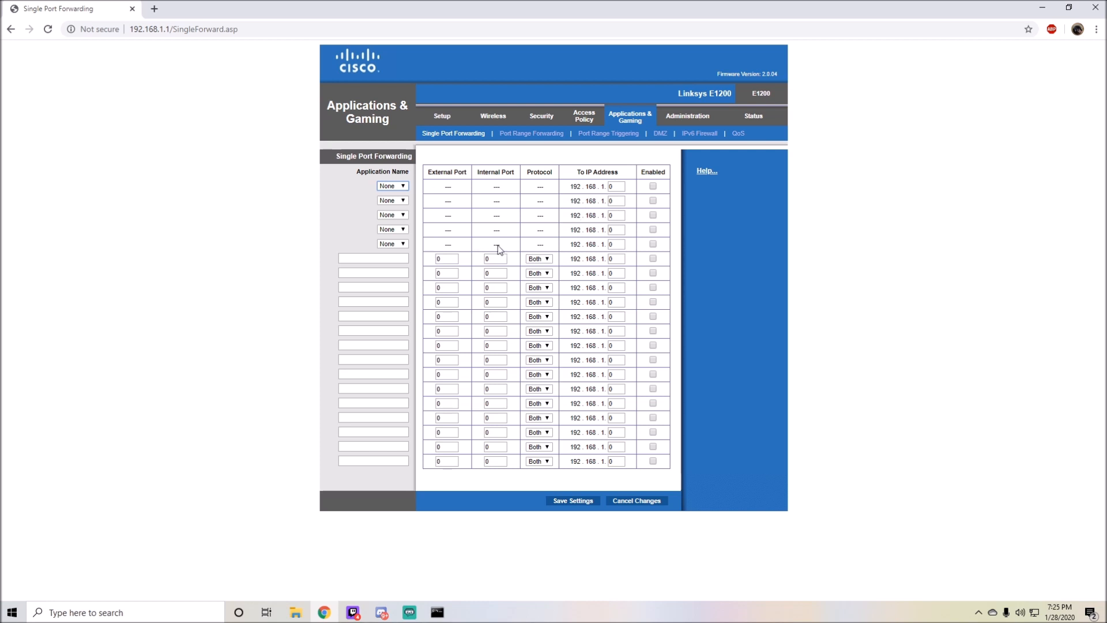
click(391, 186)
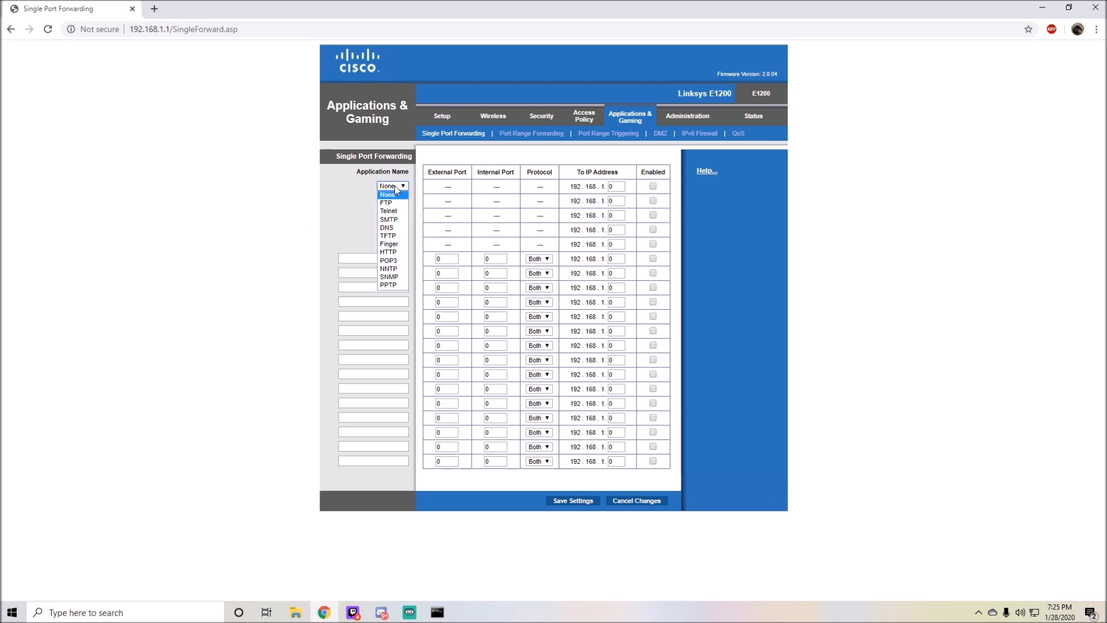
click(387, 194)
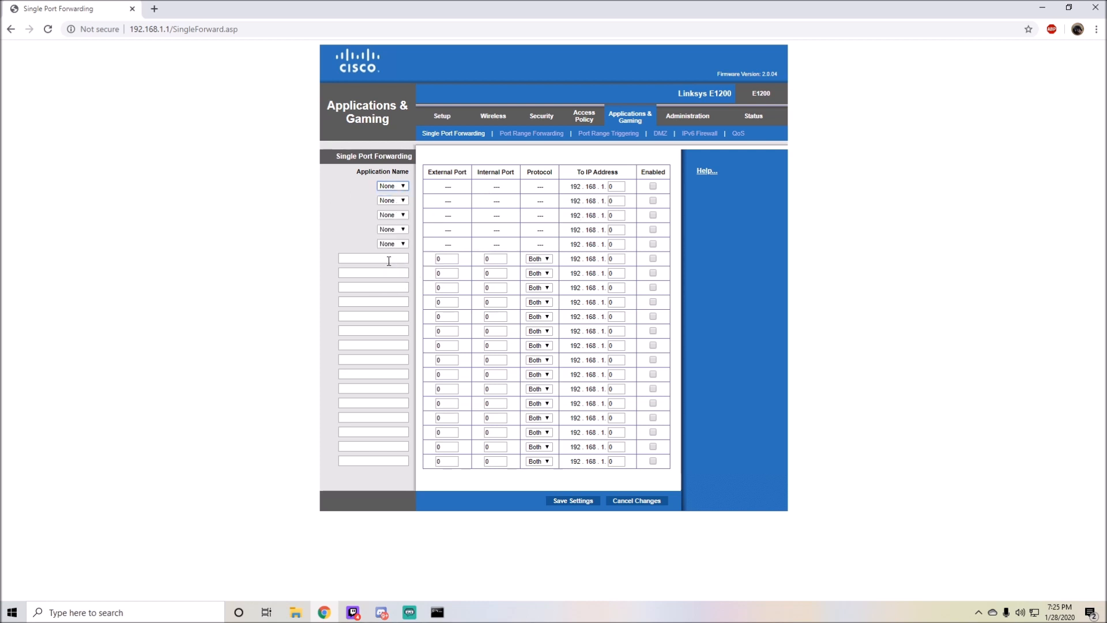
text(Minecraft)
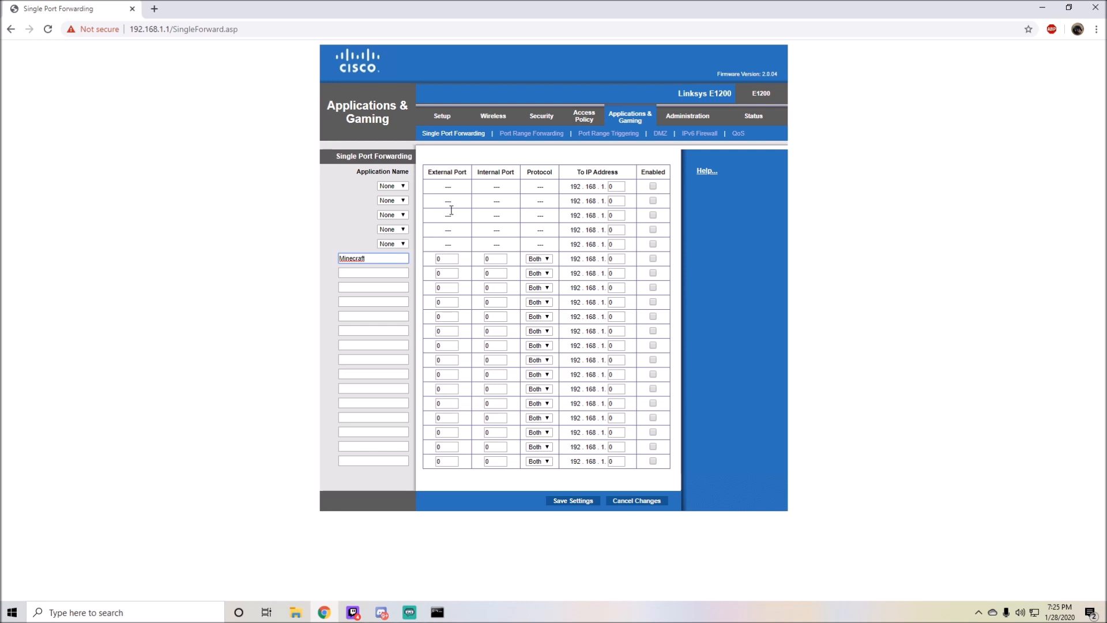
click(446, 258)
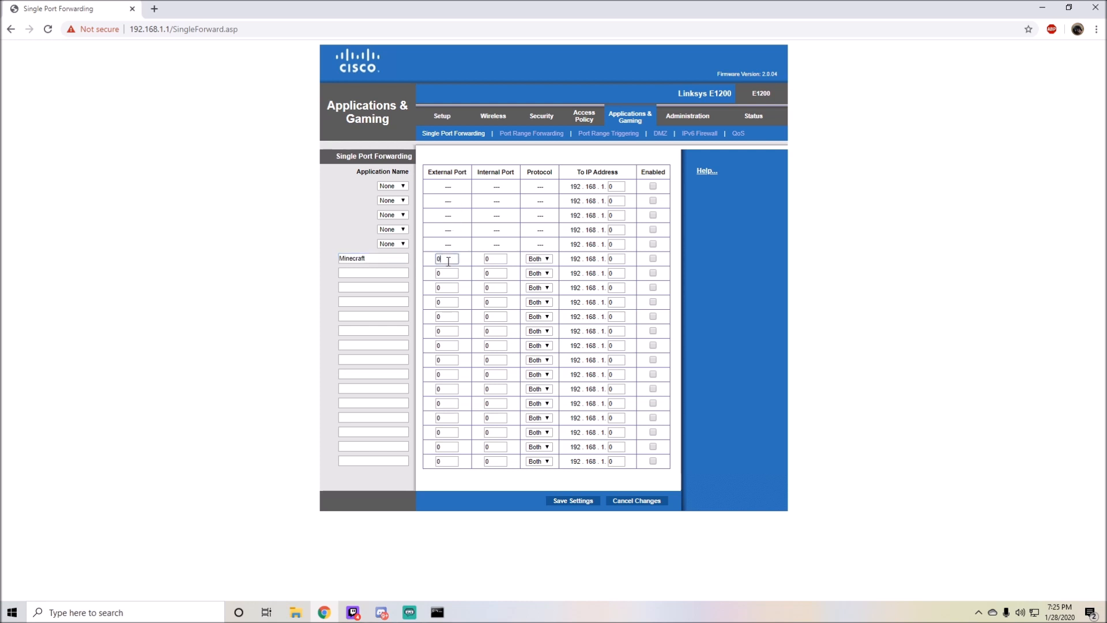
text(25565)
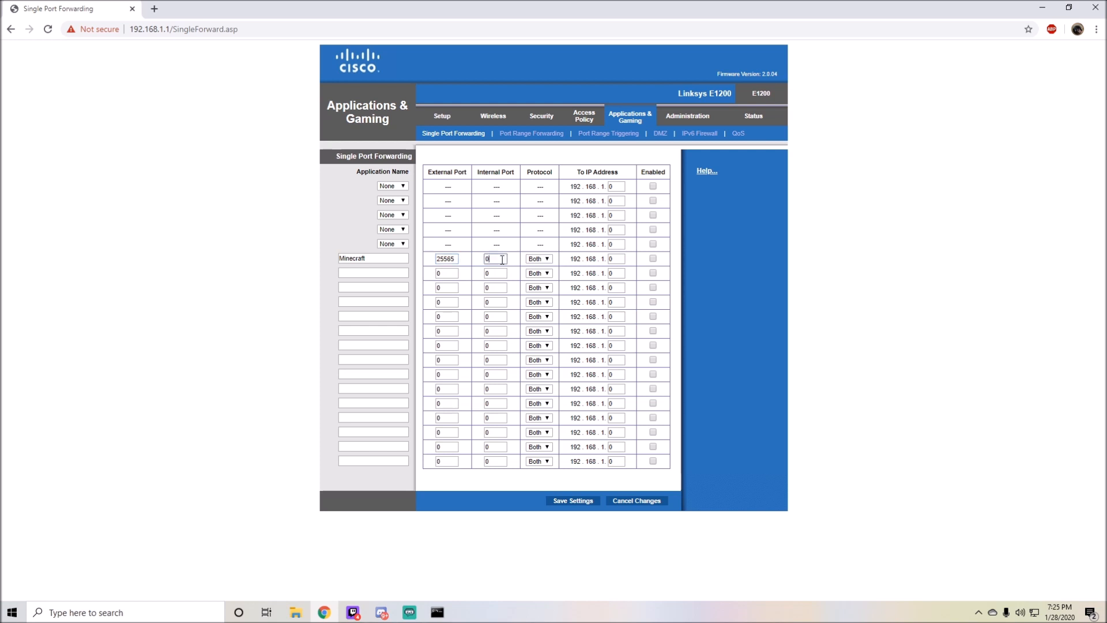
text(25)
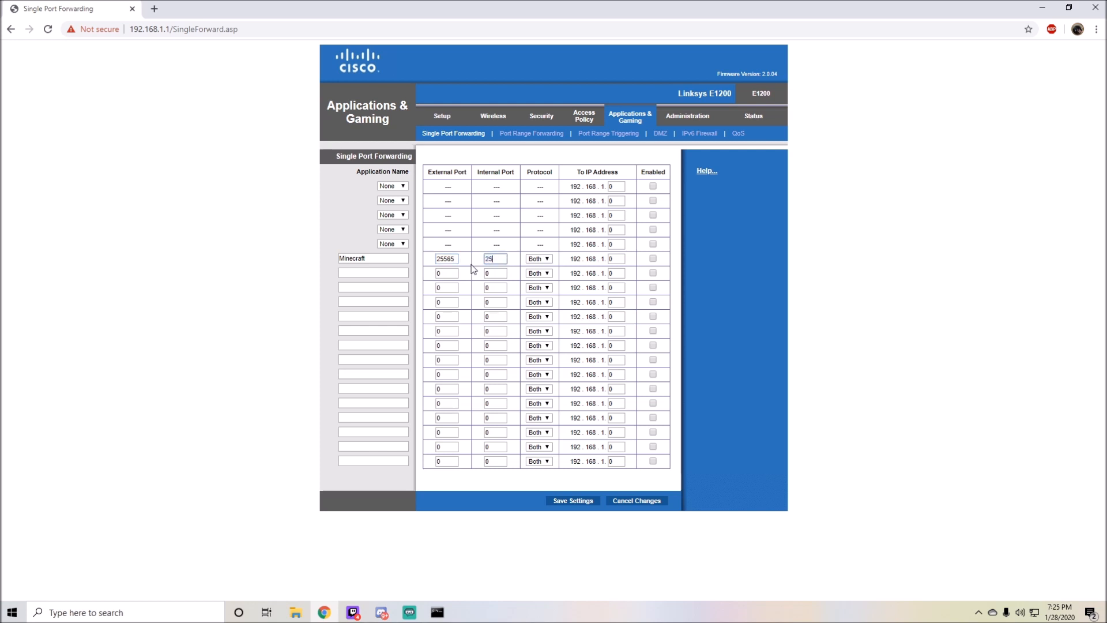
click(538, 258)
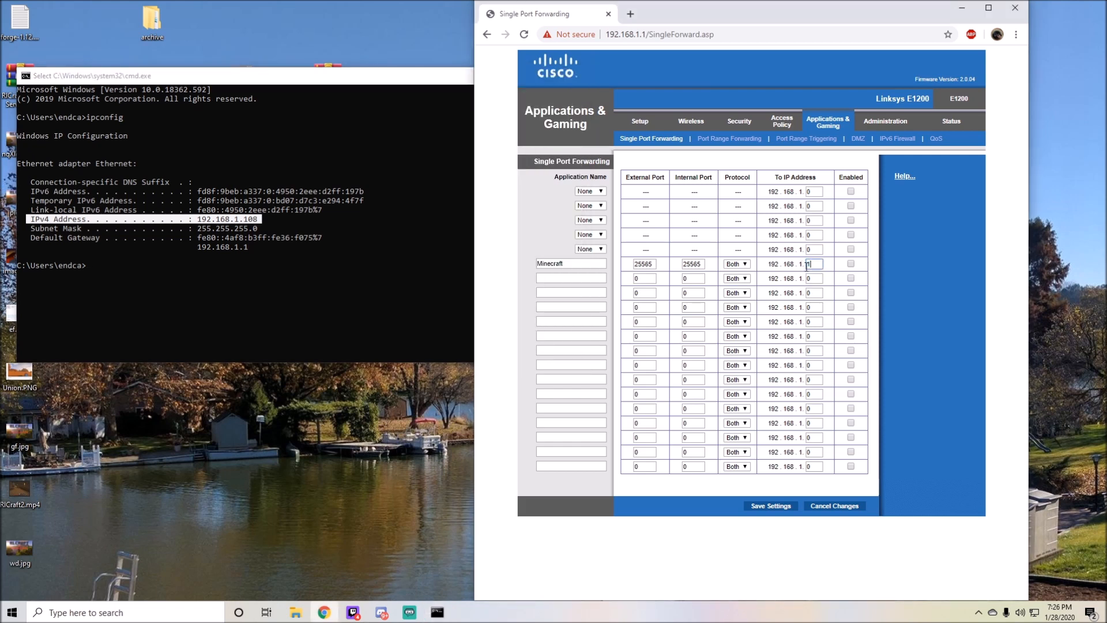
text(08)
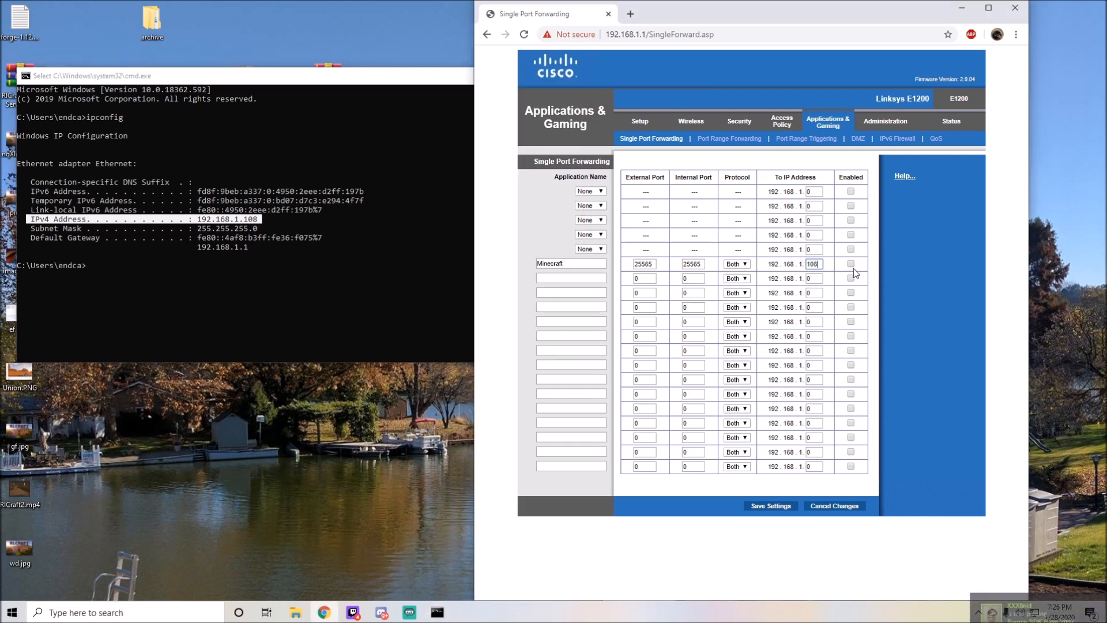
Enable the Minecraft forwarding rule, save the settings and continue back to the page
click(850, 263)
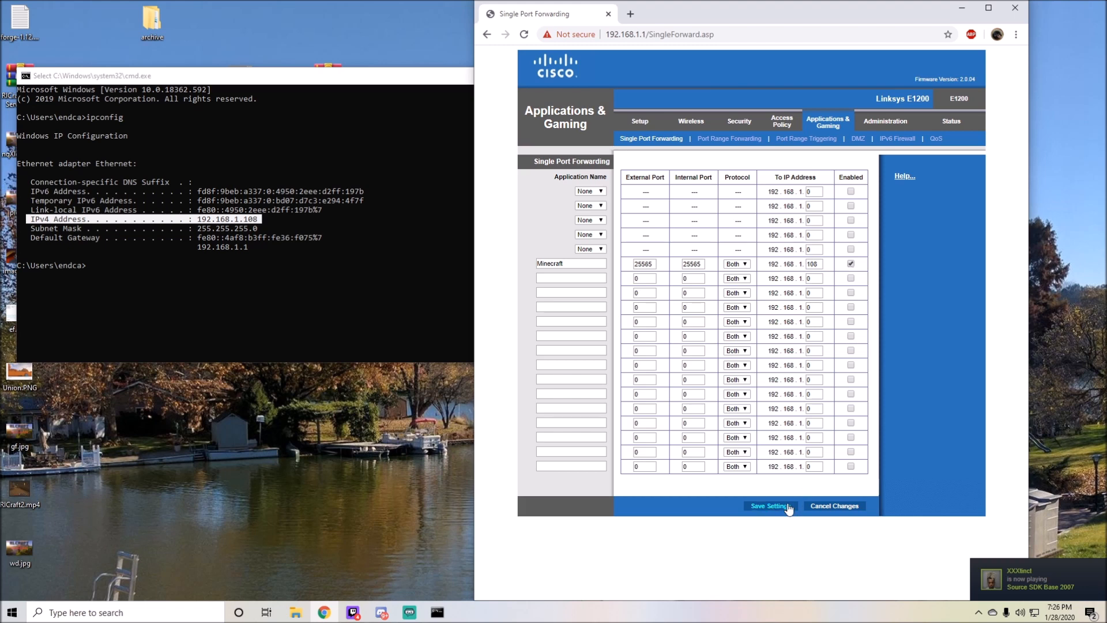
click(769, 505)
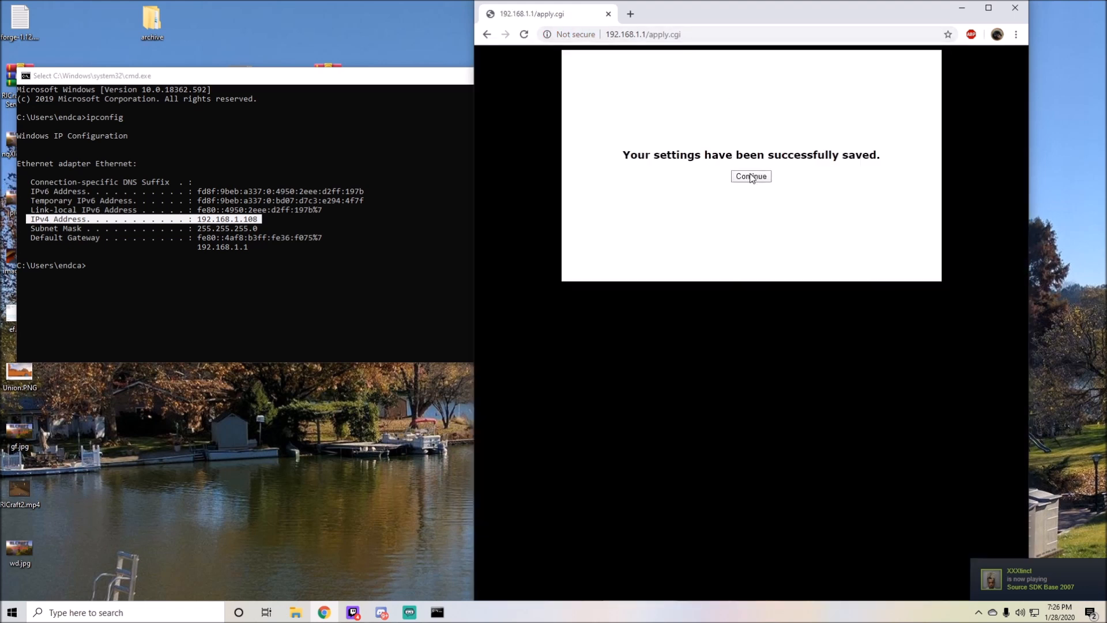
click(750, 175)
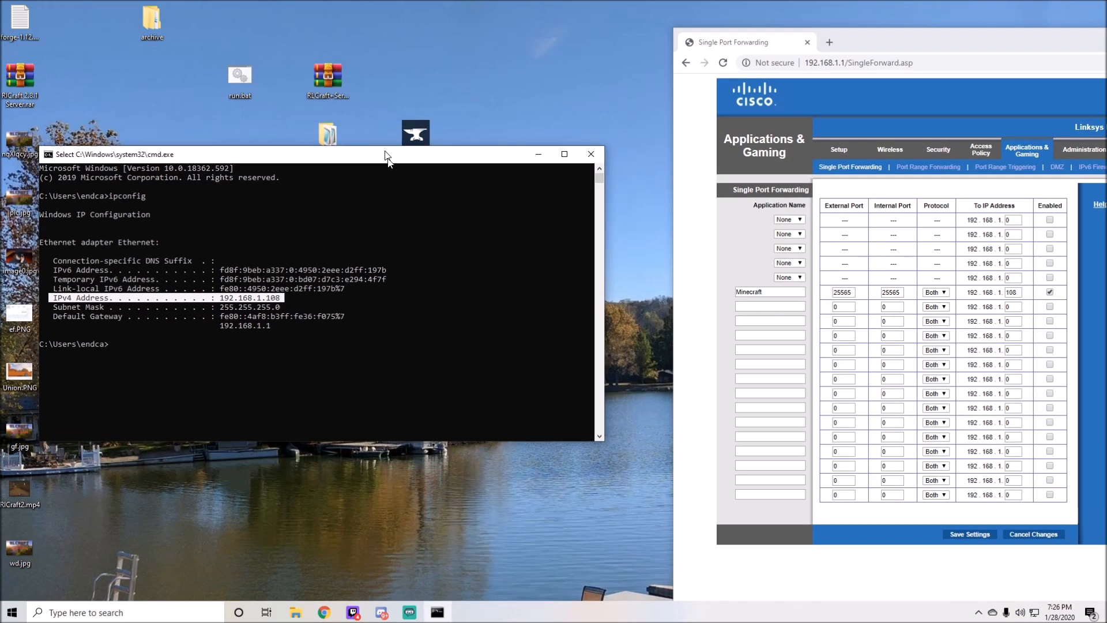
drag(385, 153, 330, 267)
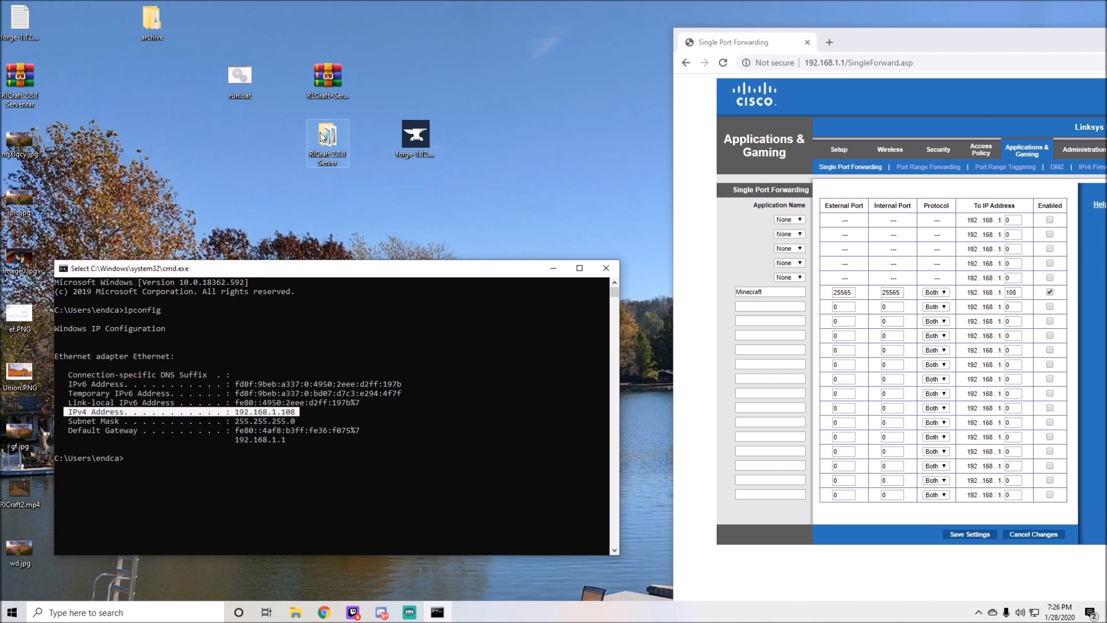
Check server.properties in Notepad confirming server-port is 25565
double_click(327, 140)
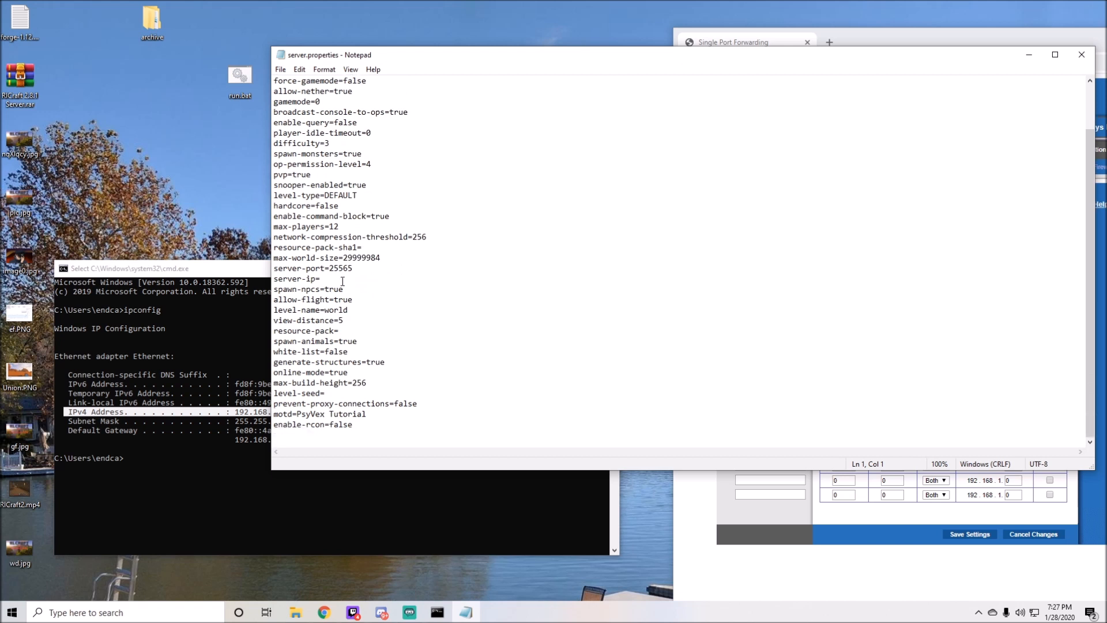
mouse_move(228, 268)
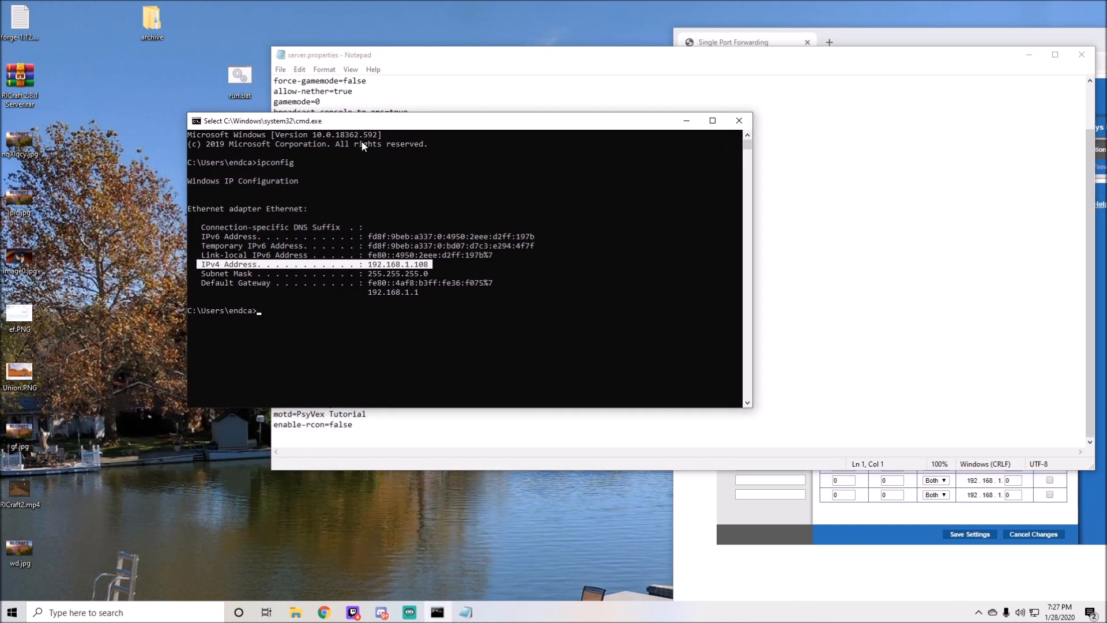
mouse_move(290, 272)
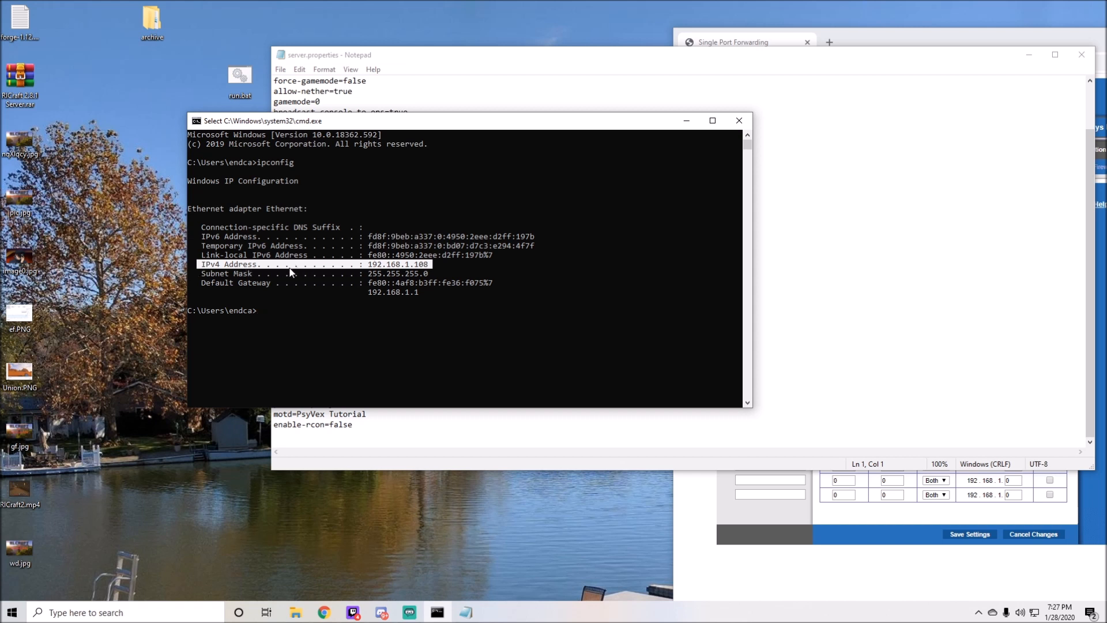
mouse_move(871, 269)
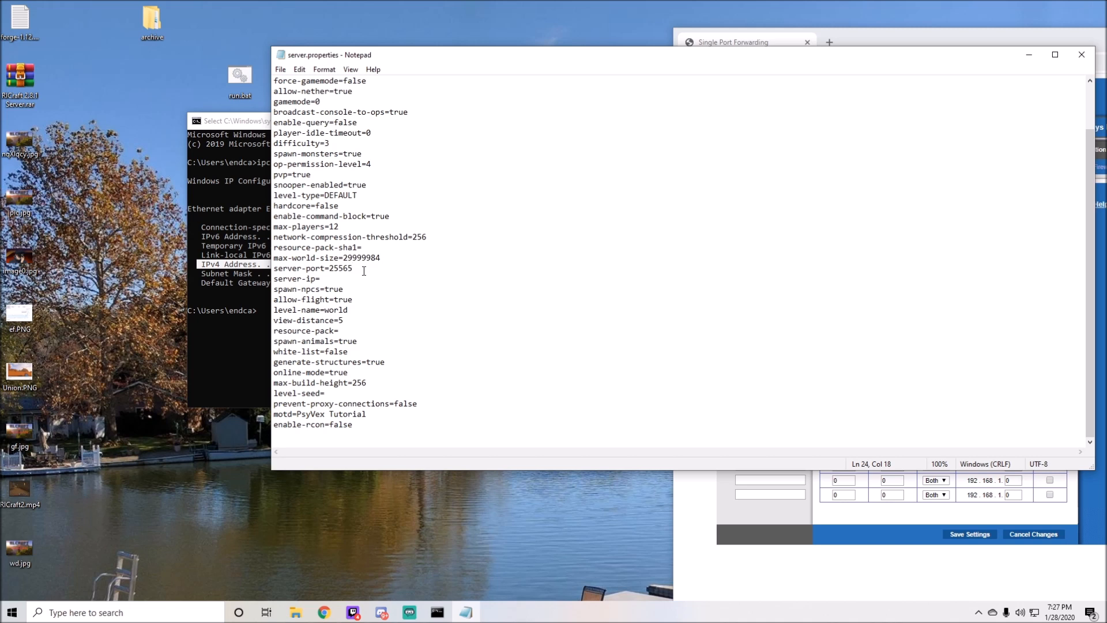
double_click(340, 268)
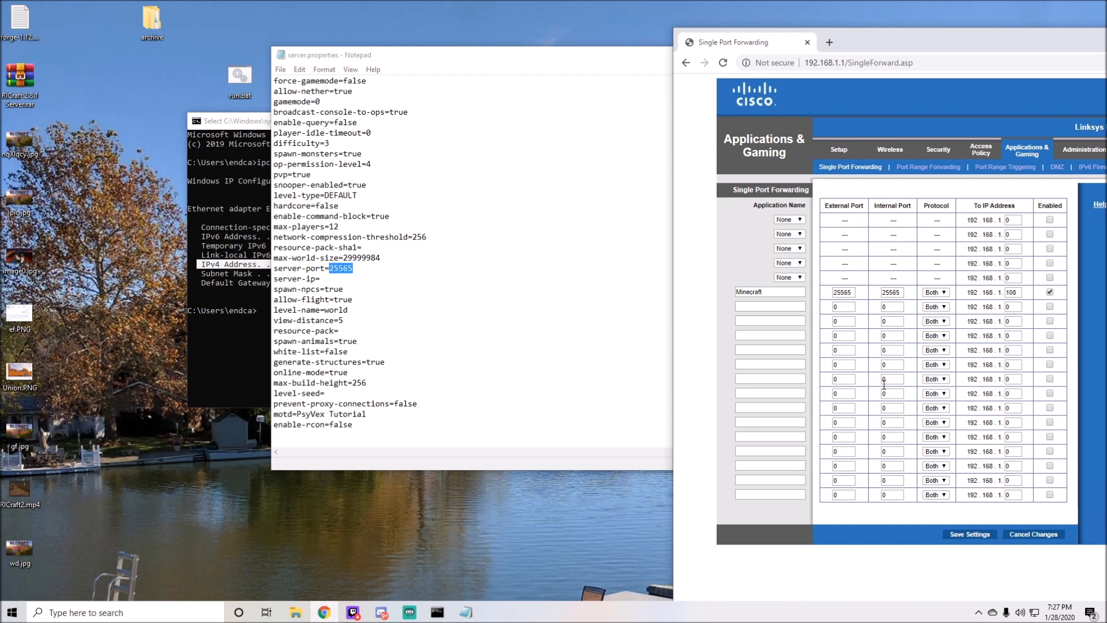
Save the router settings again, continue, and close the Chrome admin window
click(968, 534)
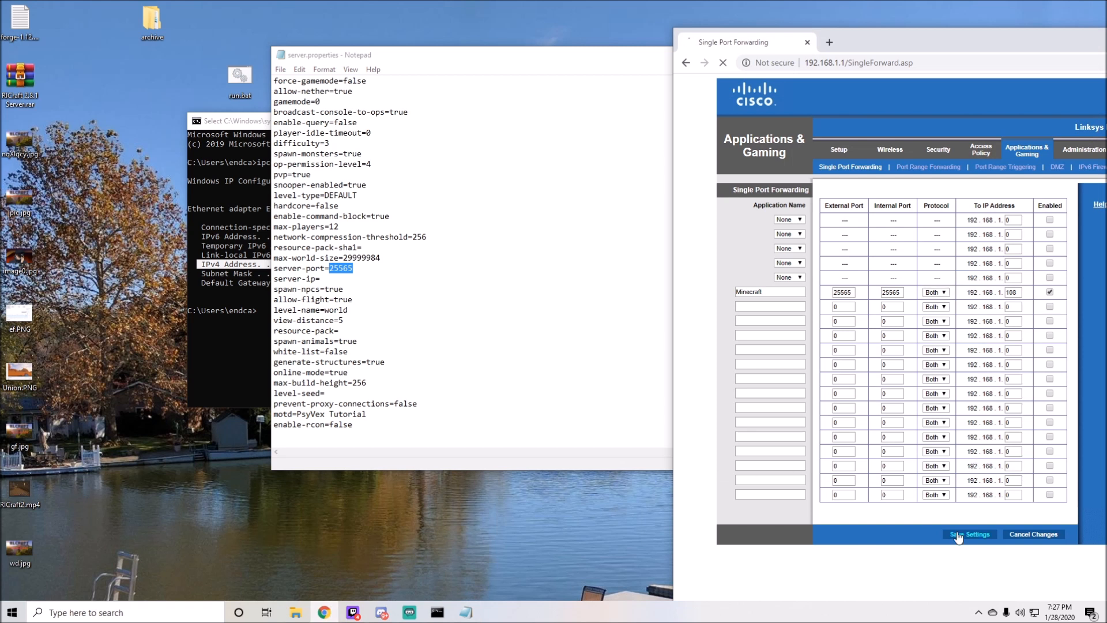
click(969, 533)
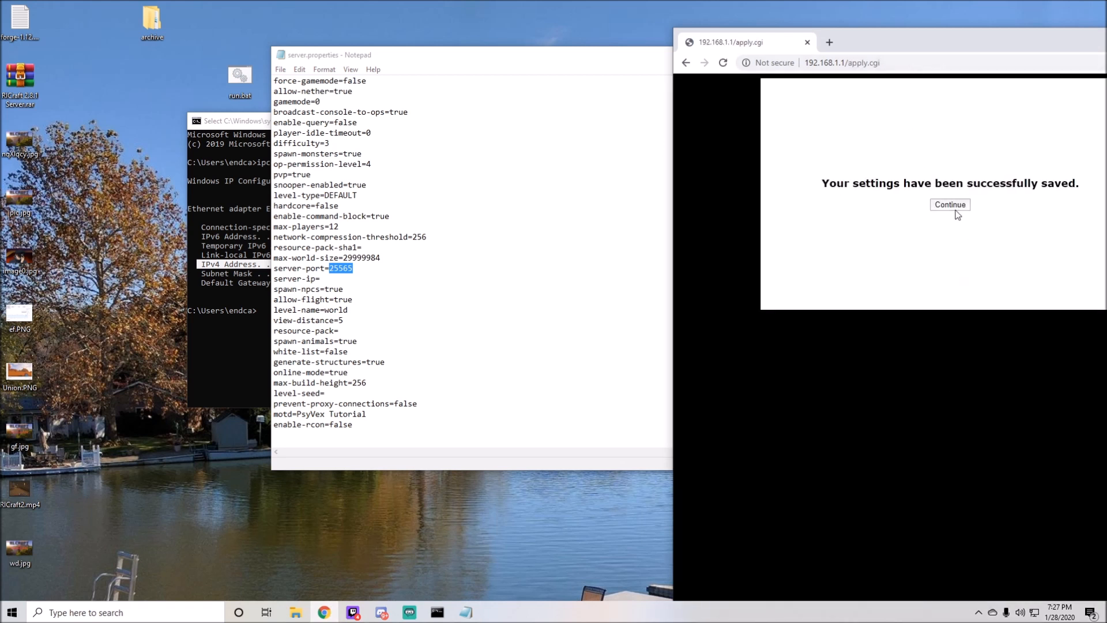
click(949, 204)
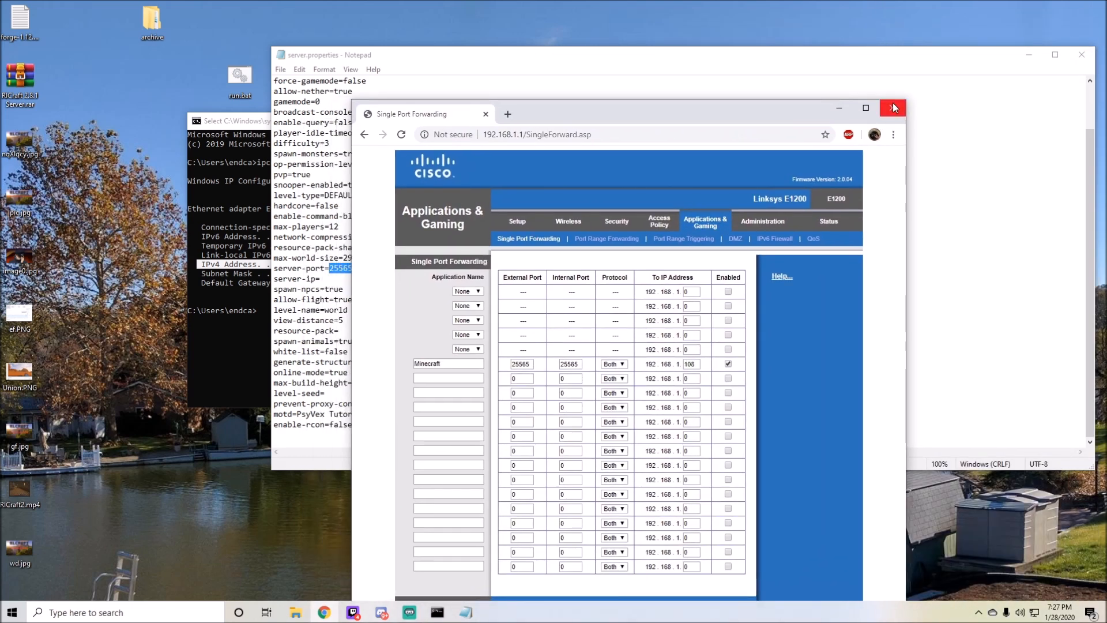
click(893, 109)
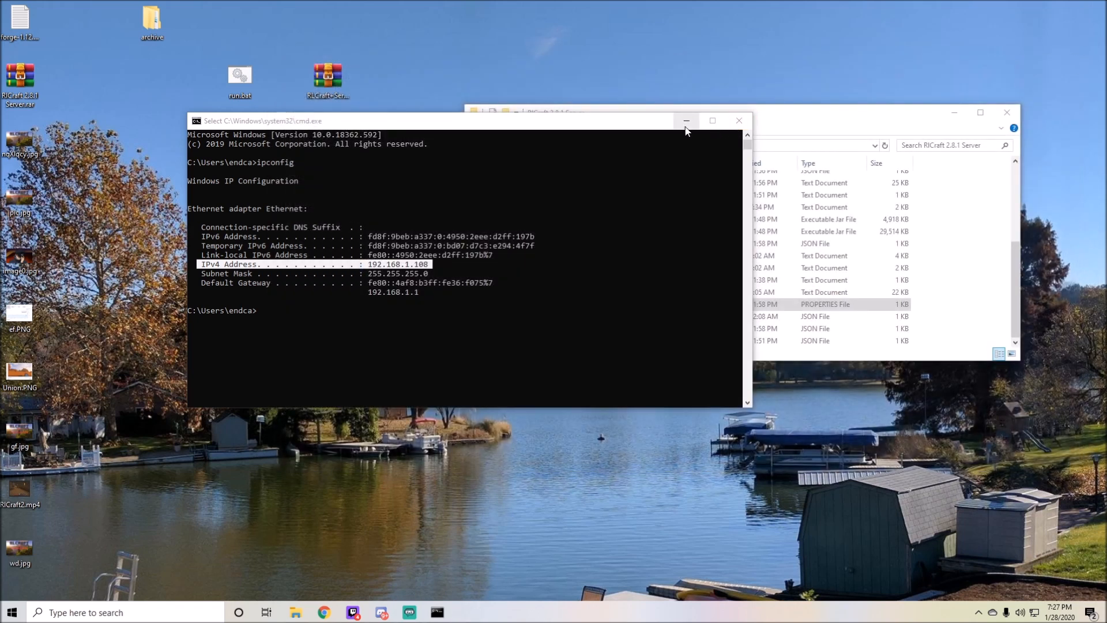
Launch run.bat from the RLCraft 2.8.1 Server folder to start the server console
click(684, 121)
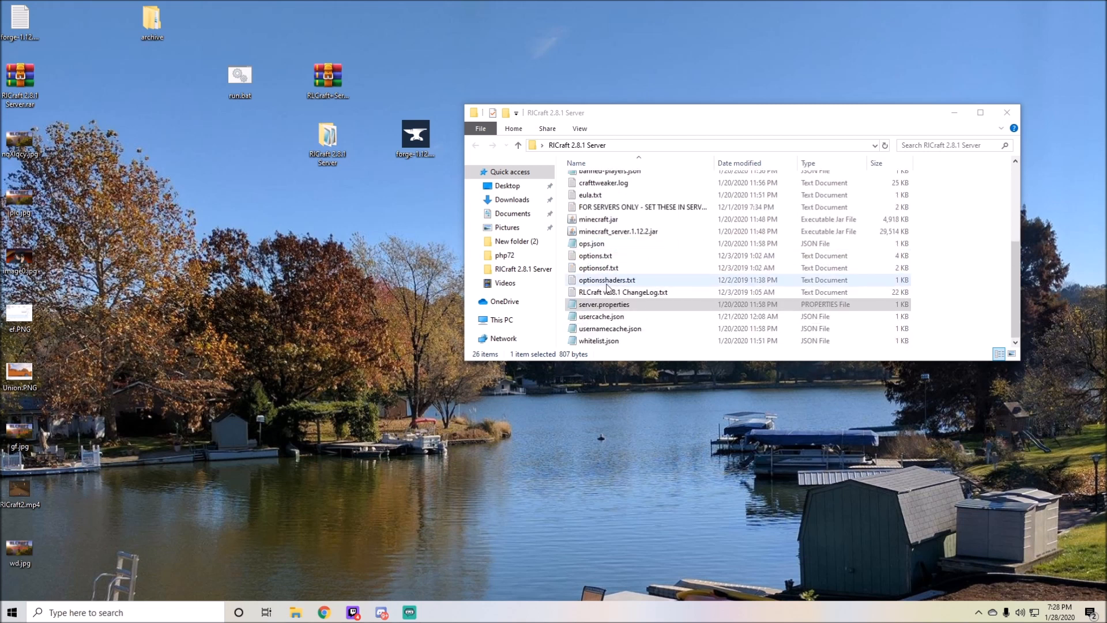
click(624, 292)
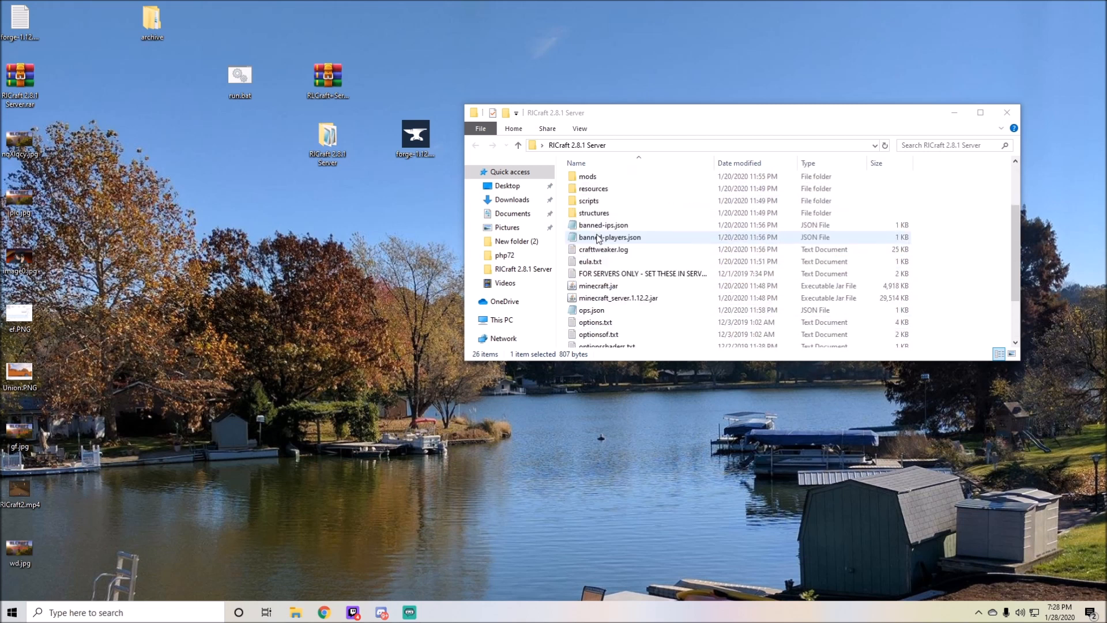
scroll(down, 3)
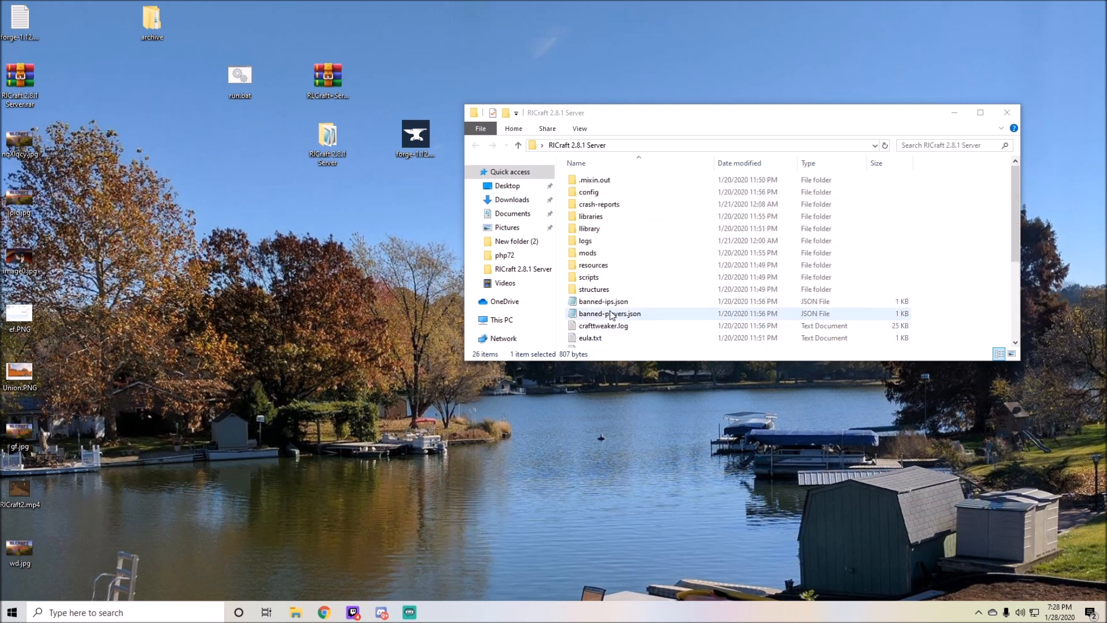
scroll(down, 3)
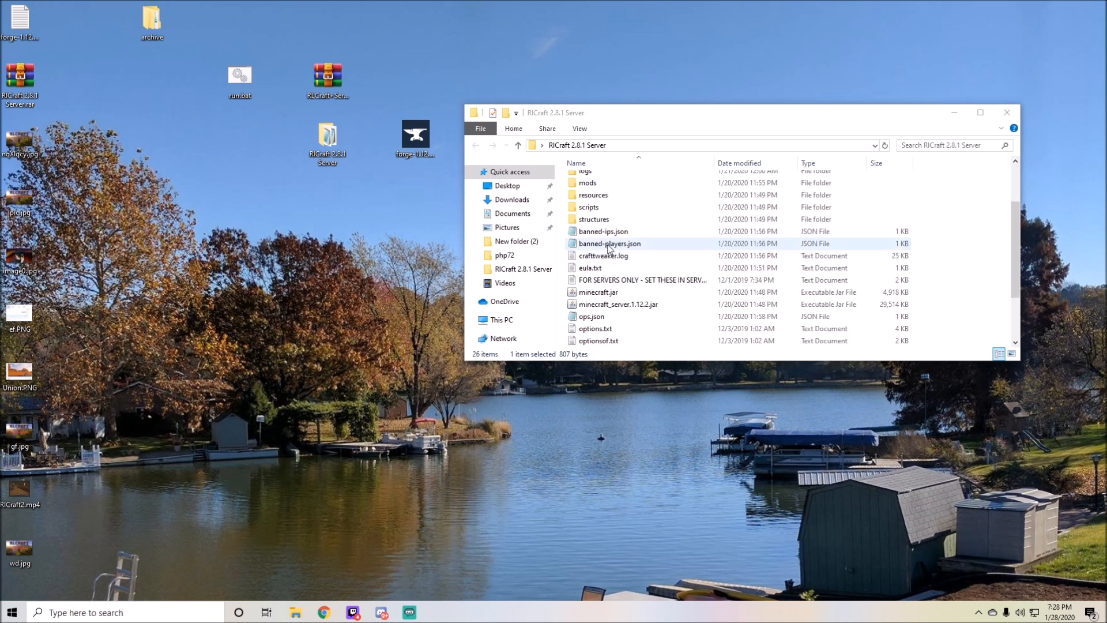
scroll(down, 3)
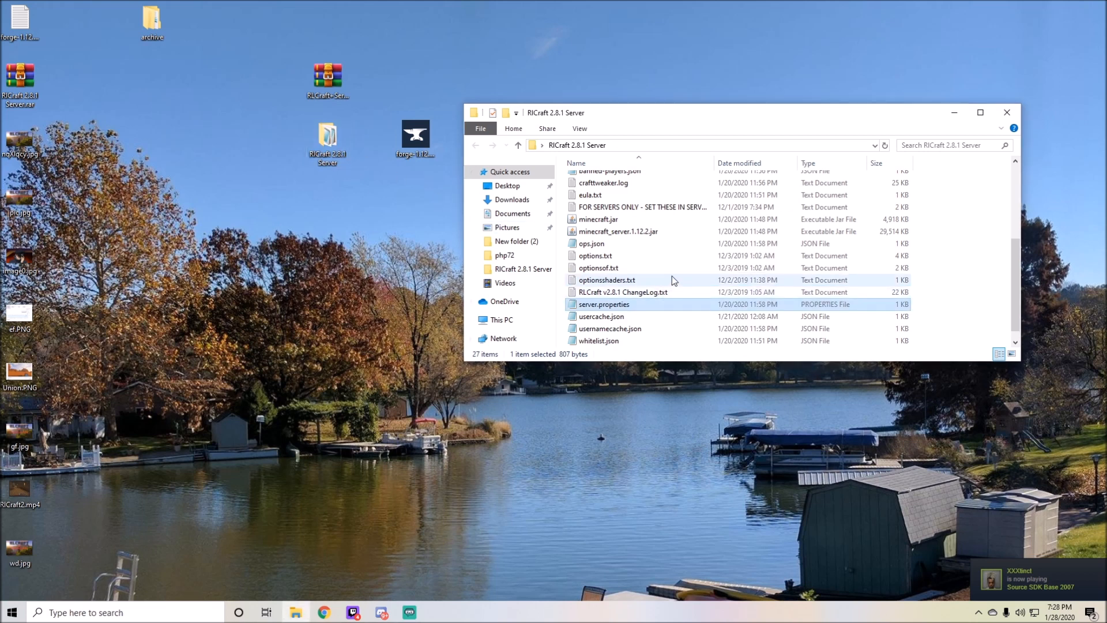
double_click(590, 340)
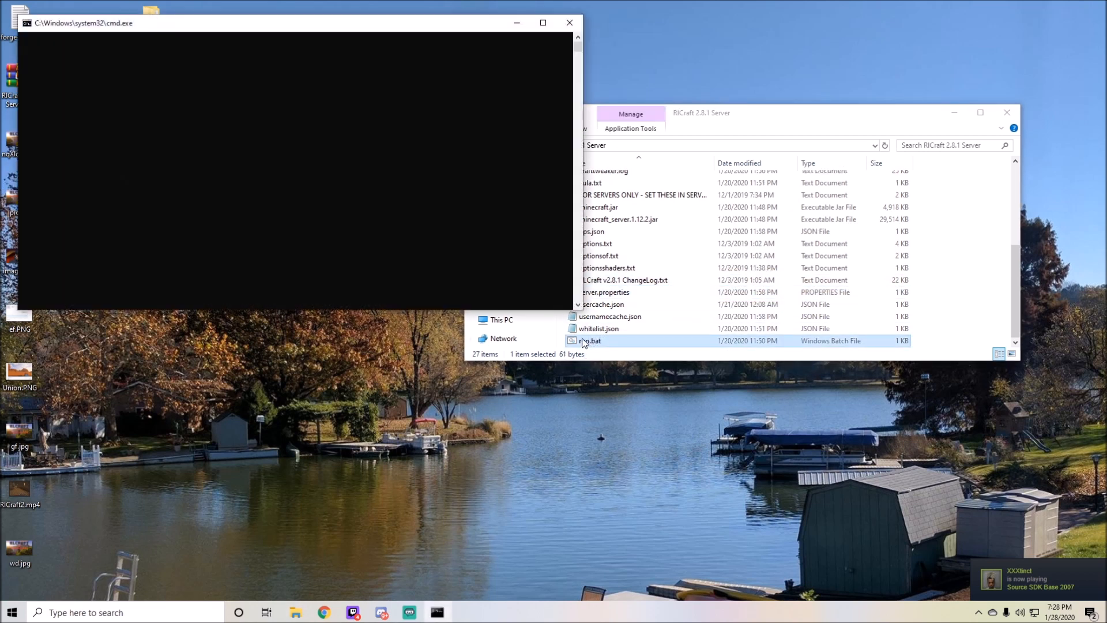
double_click(589, 340)
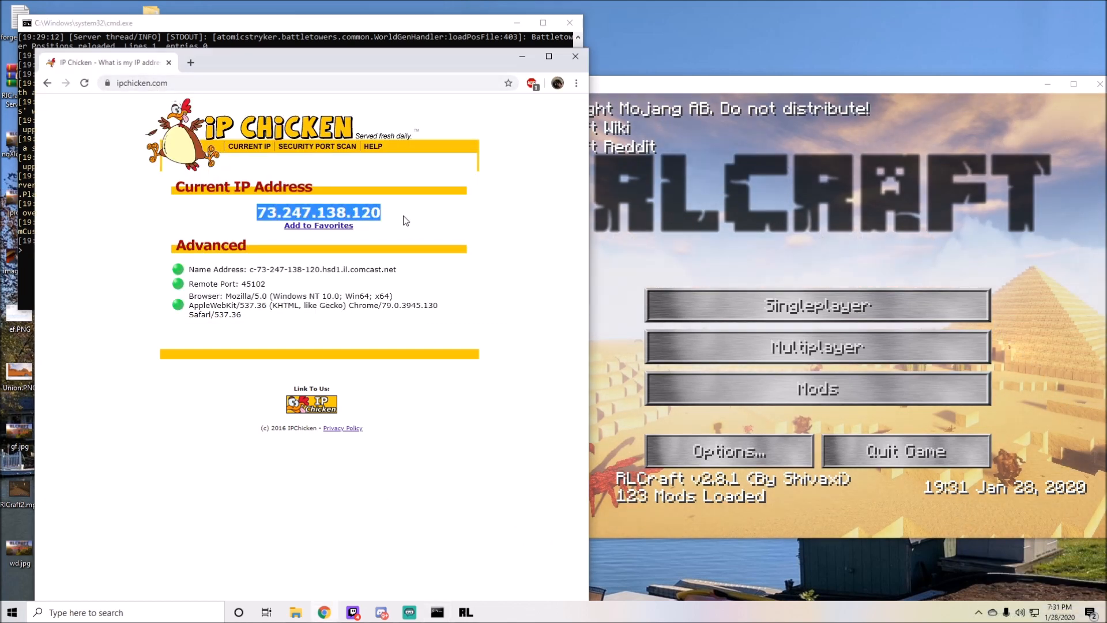
Copy the public IP from ipchicken.com, rerun ipconfig, and go to Multiplayer
right_click(318, 212)
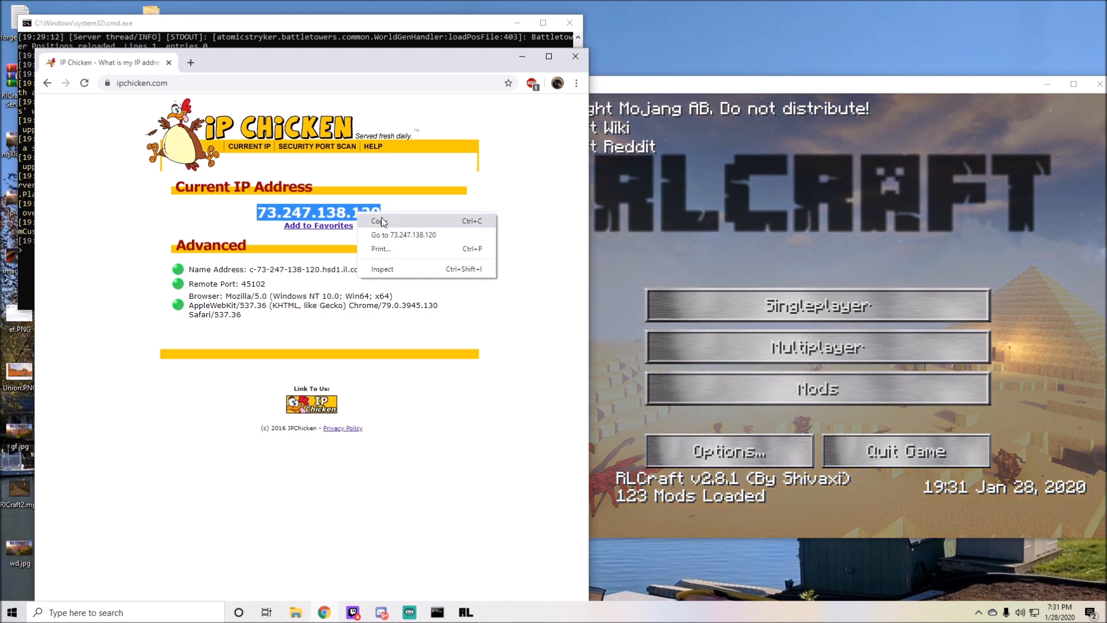
click(328, 255)
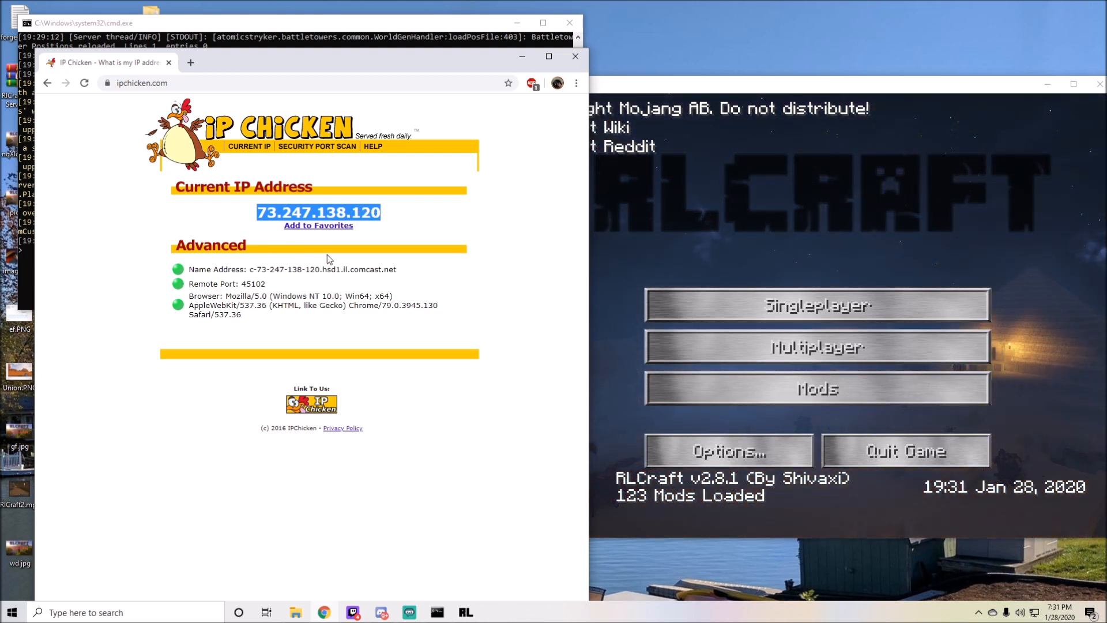
mouse_move(460, 584)
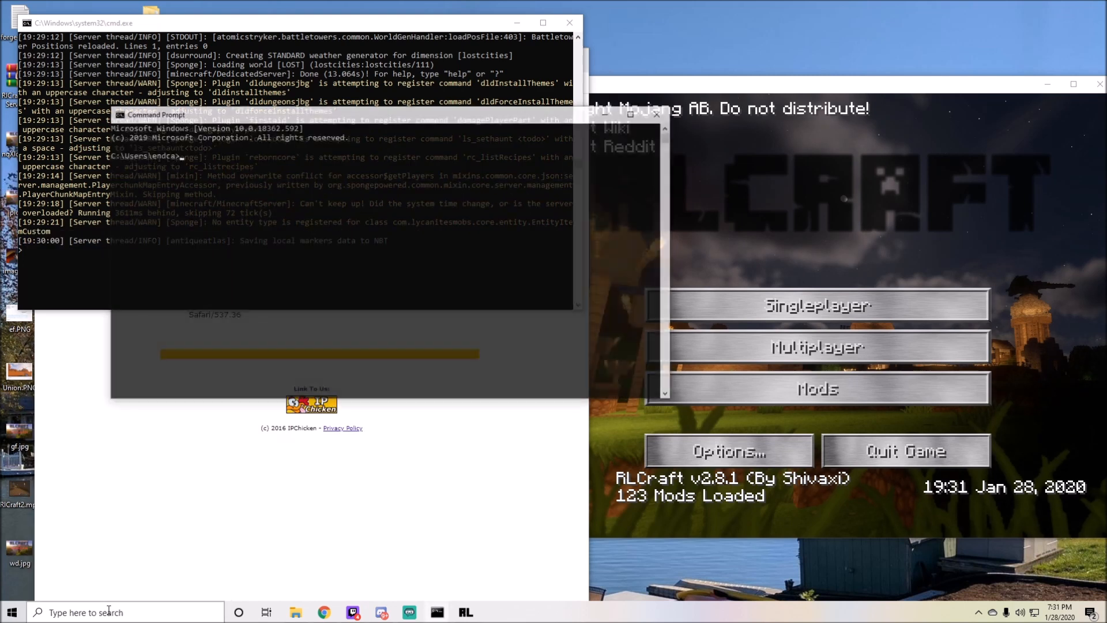
text(ipconfig)
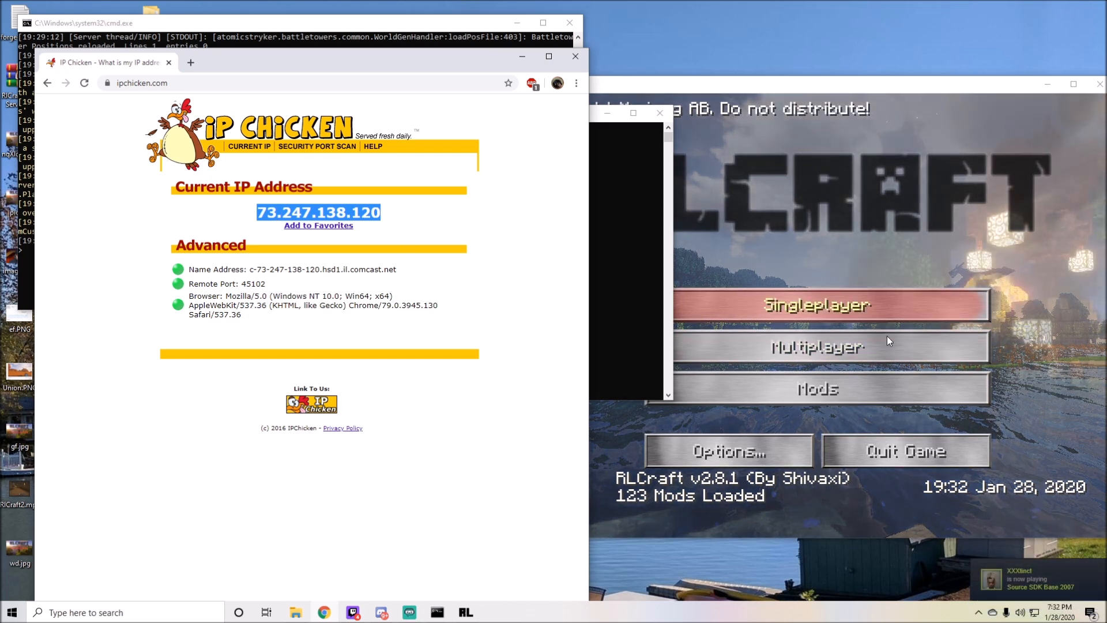
click(816, 346)
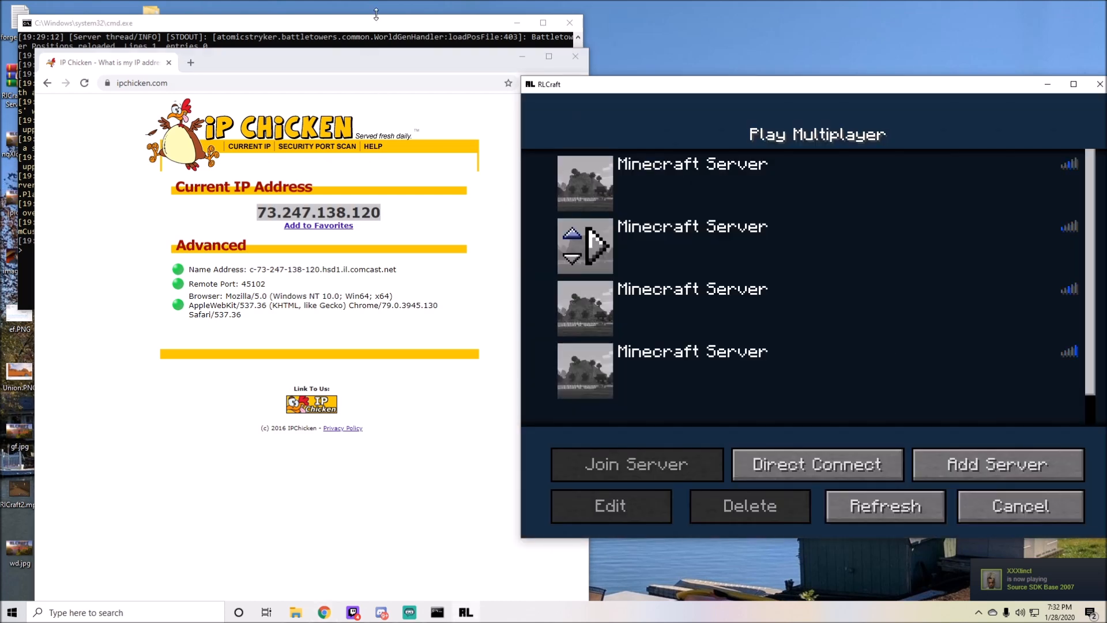
Add a server entry with address 192.168.1.108 and save it to the list
click(609, 505)
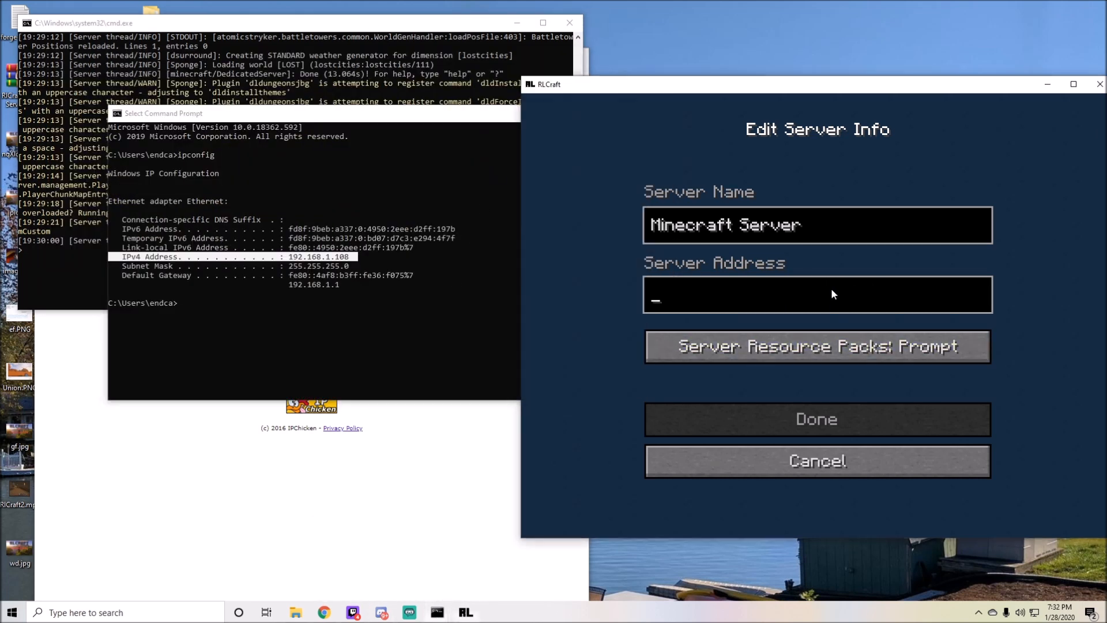
text(192)
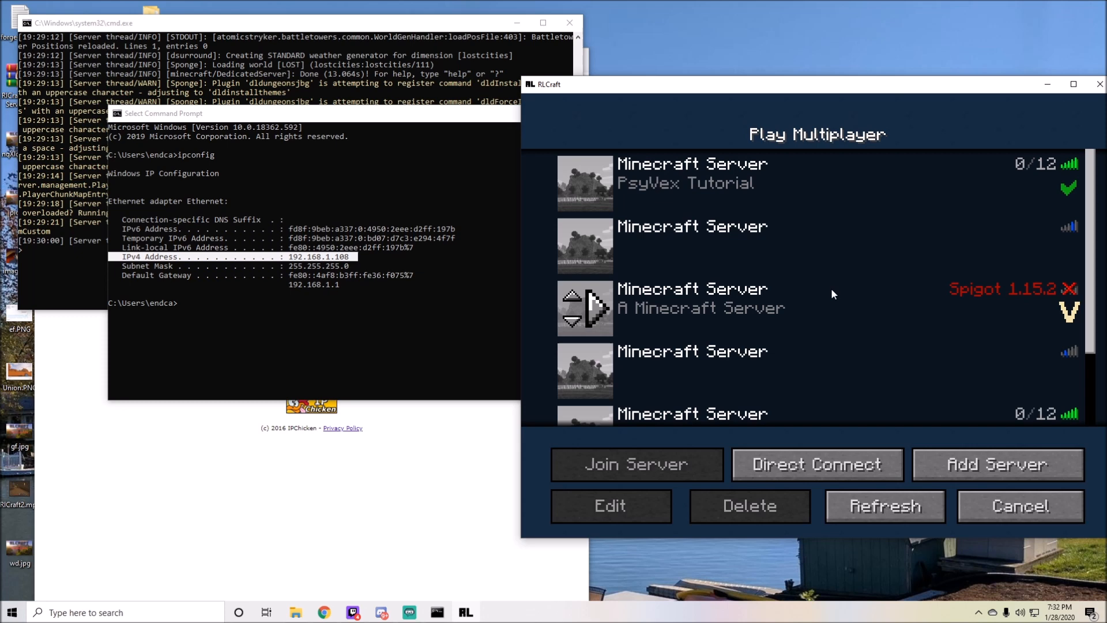
click(609, 505)
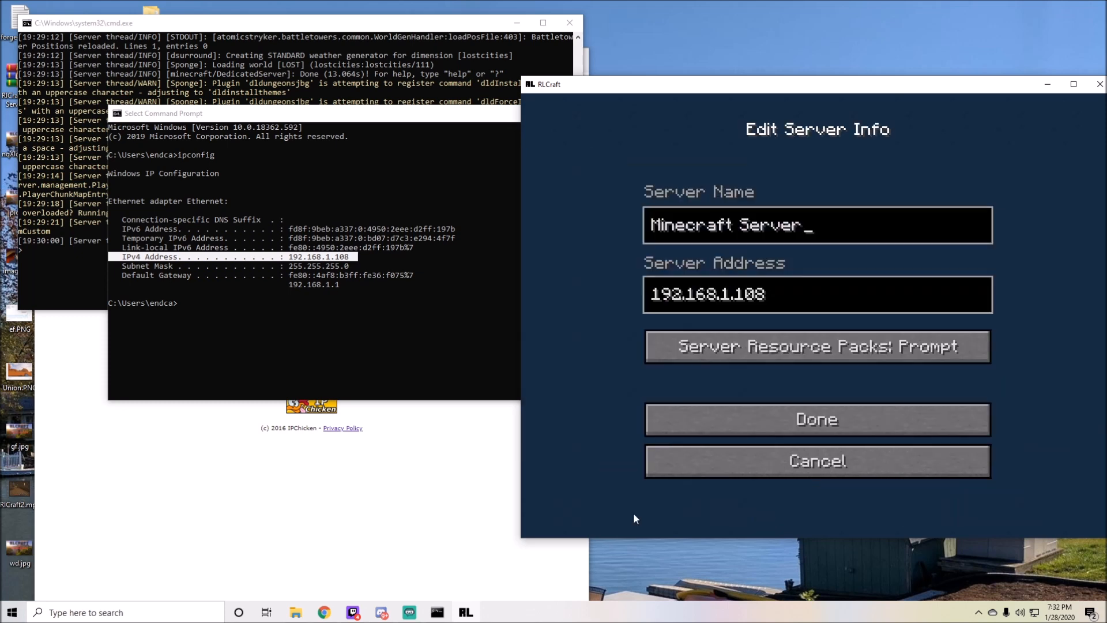
mouse_move(779, 329)
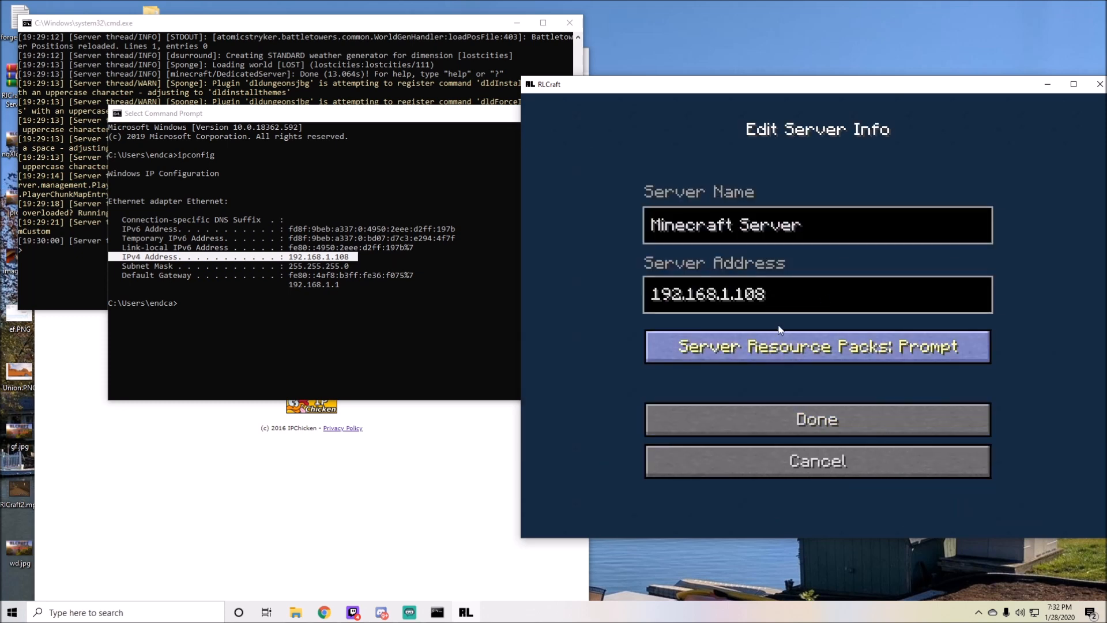
click(816, 419)
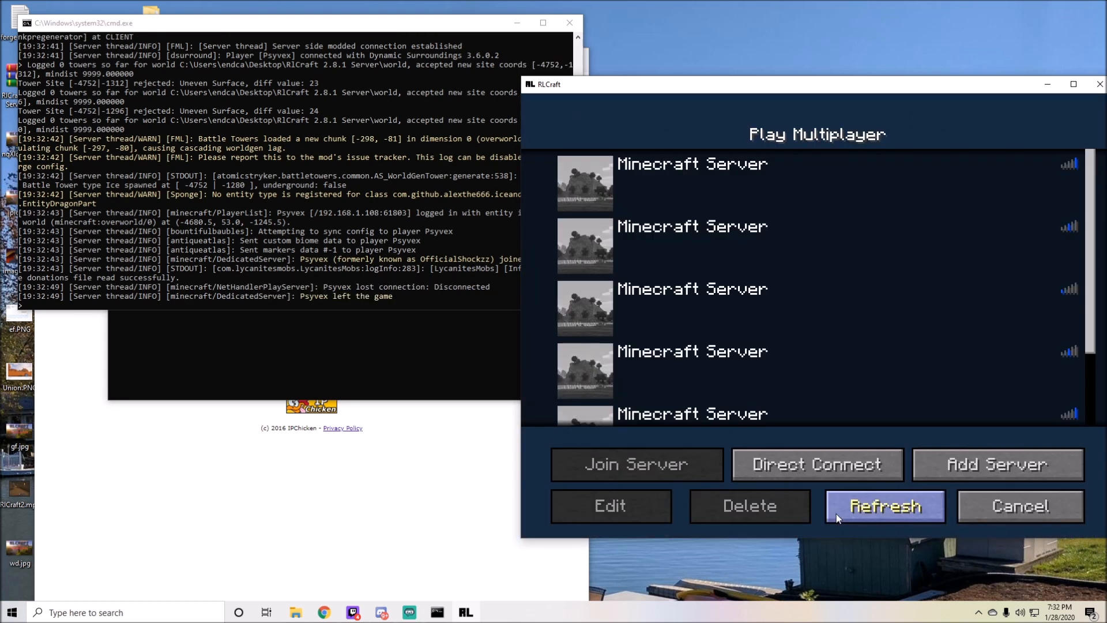
Refresh the server list, then search Windows for 'firewall' to reach Defender Firewall
click(885, 505)
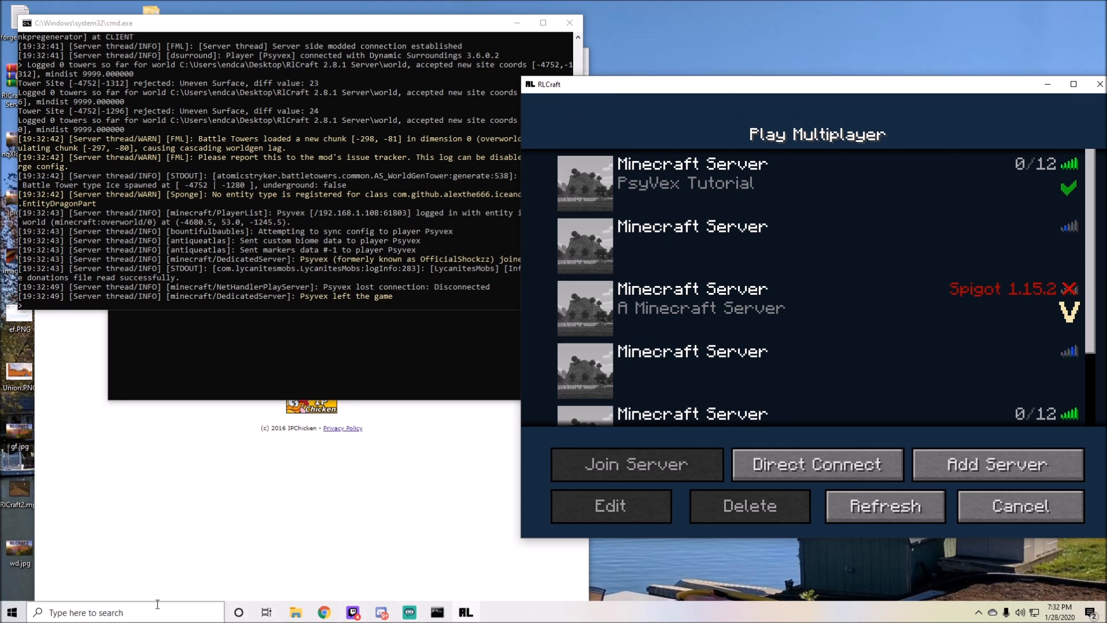
text(wirewa)
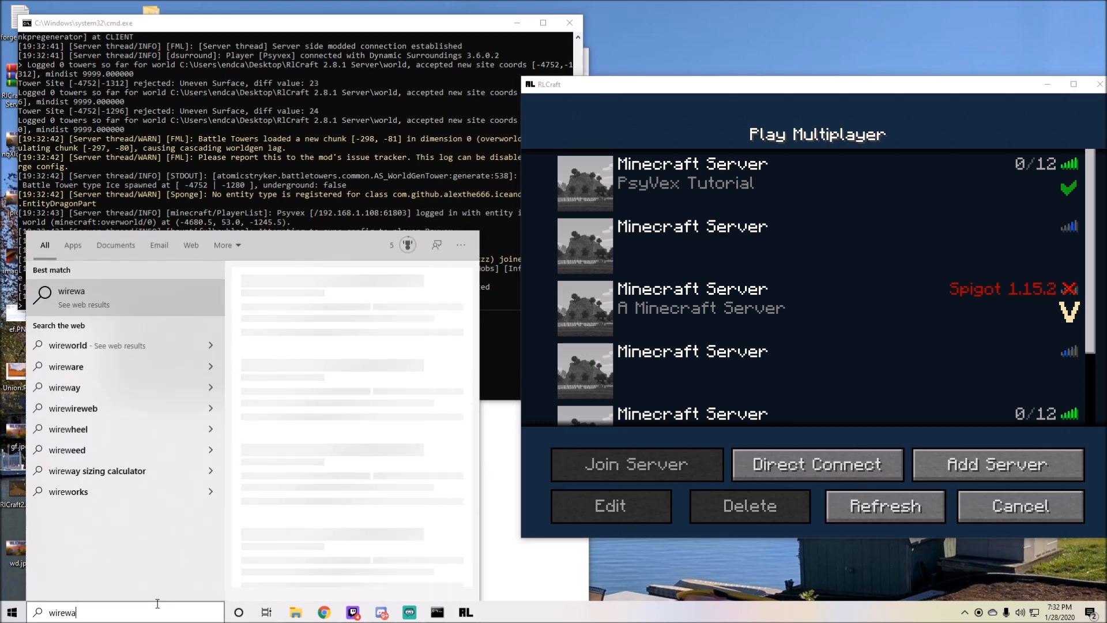
text(fir)
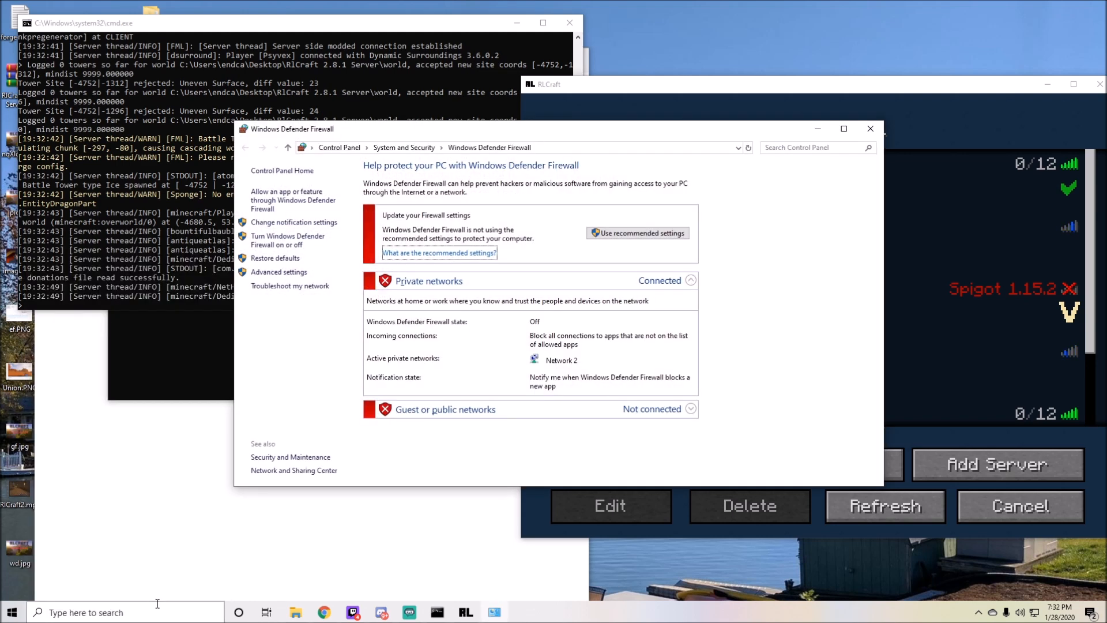
mouse_move(519, 253)
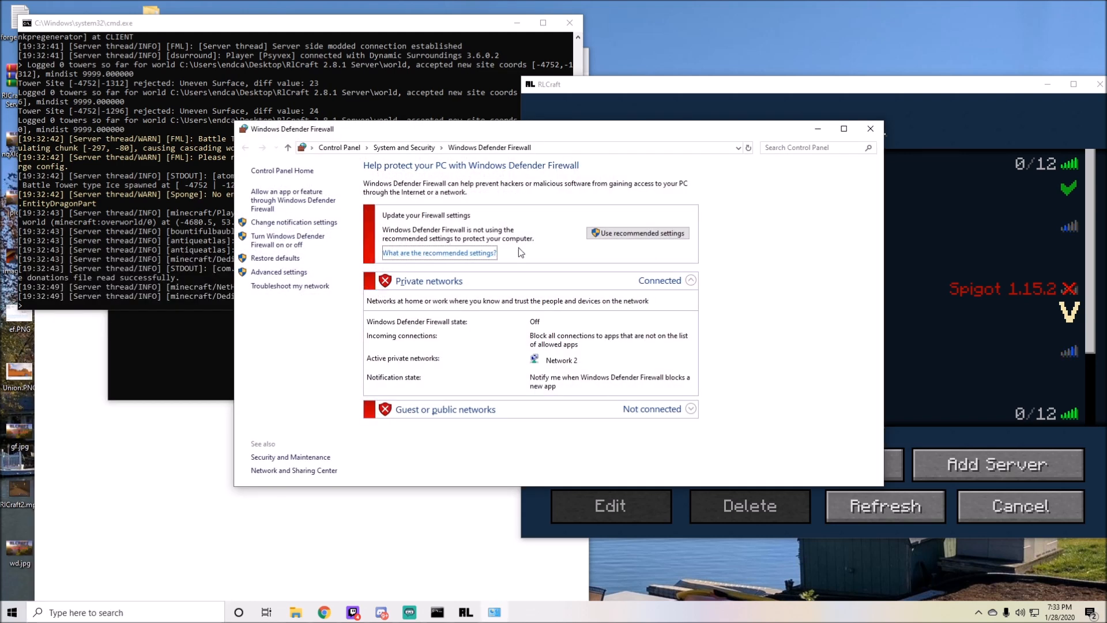
mouse_move(565, 244)
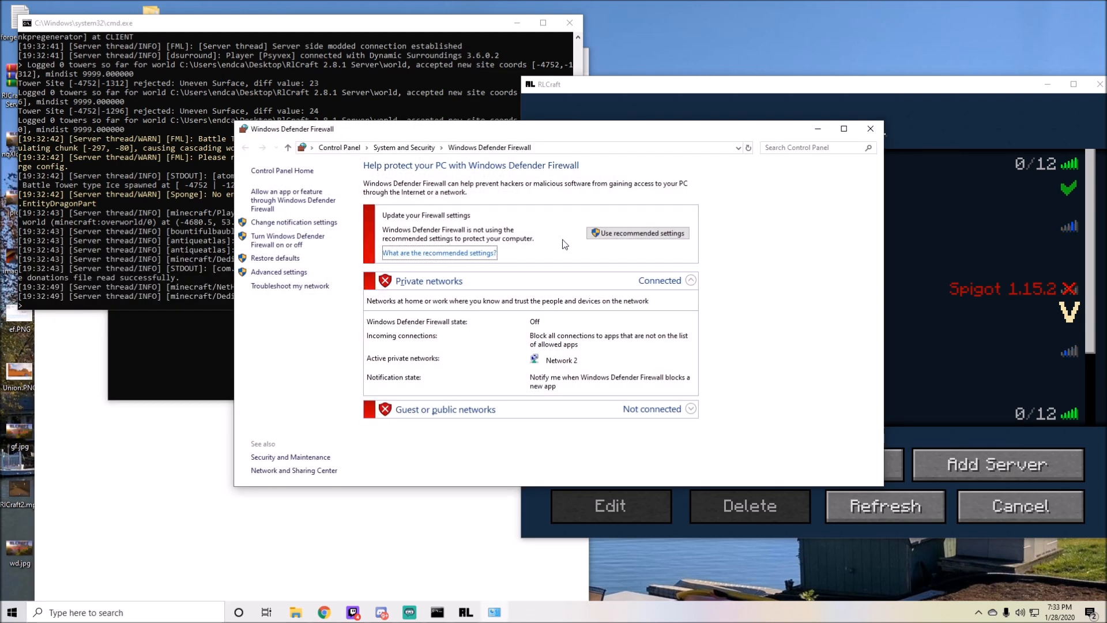